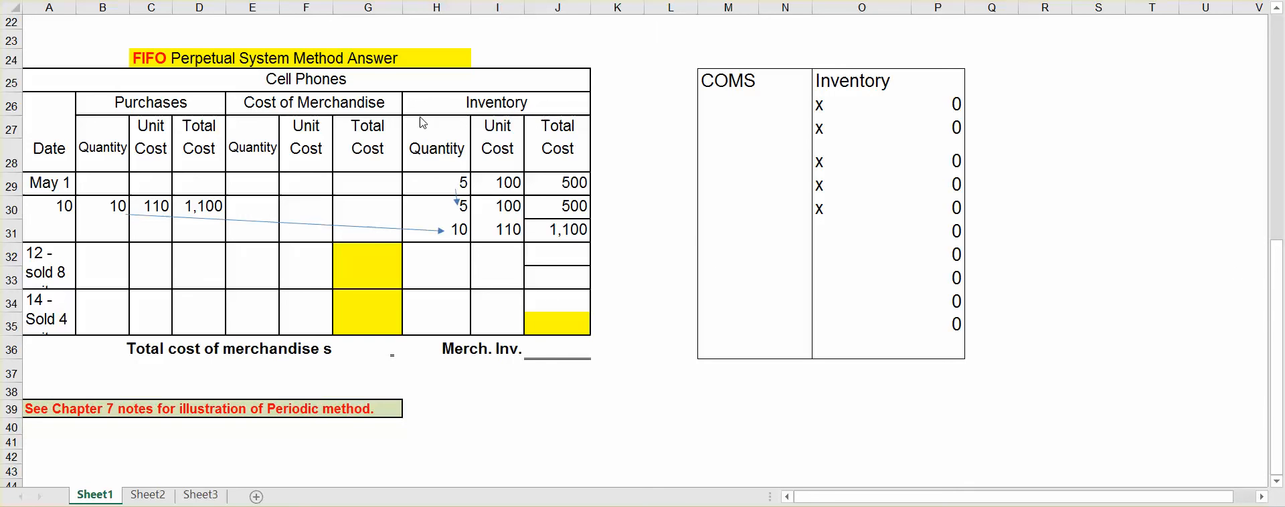
pyautogui.moveTo(258, 64)
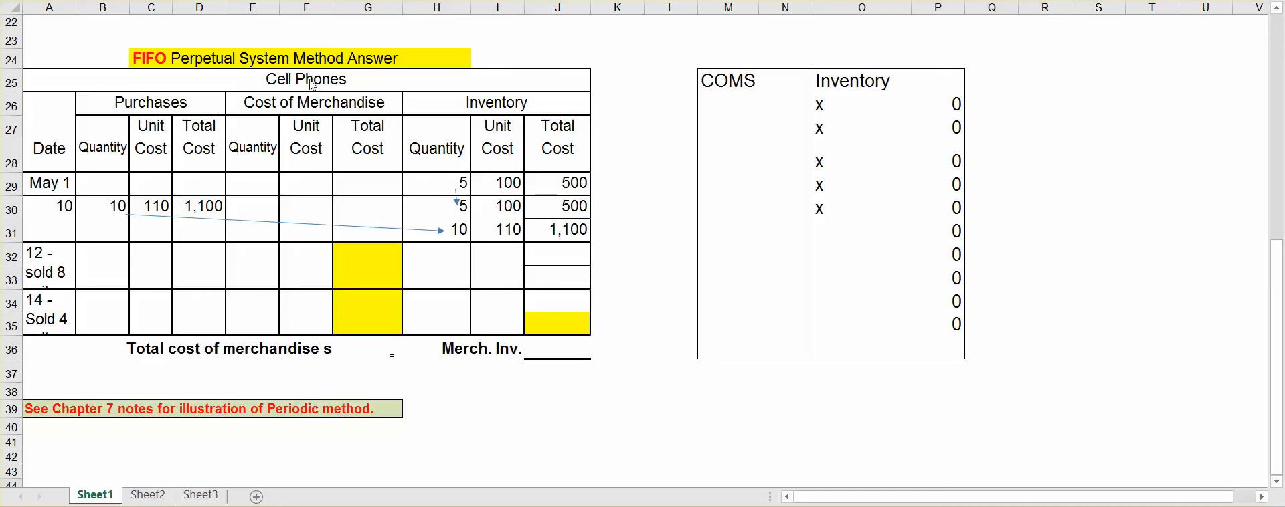
pyautogui.moveTo(232, 195)
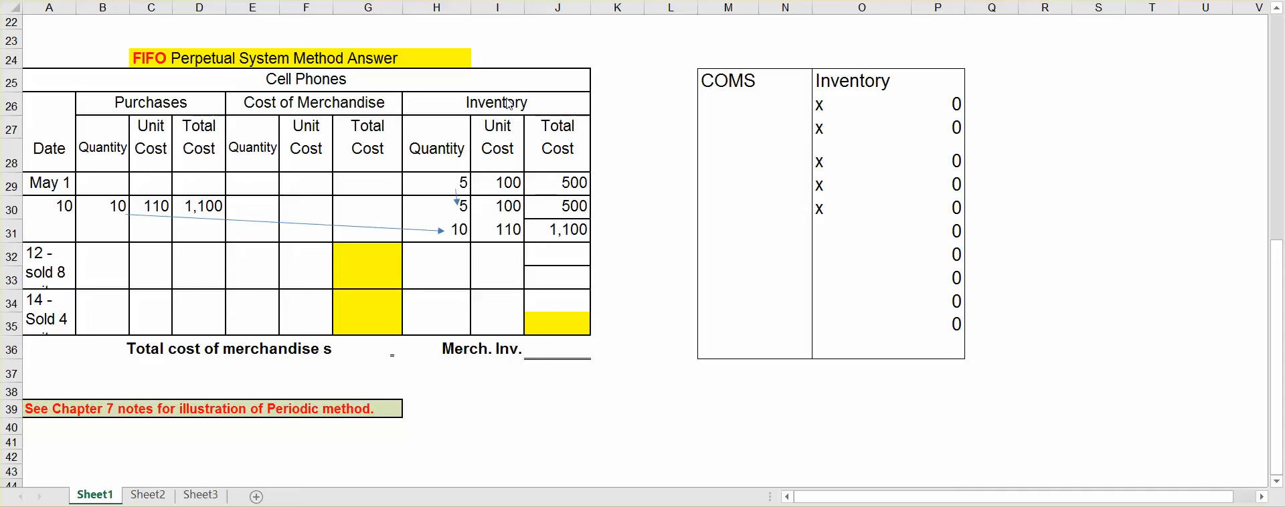
pyautogui.moveTo(457, 188)
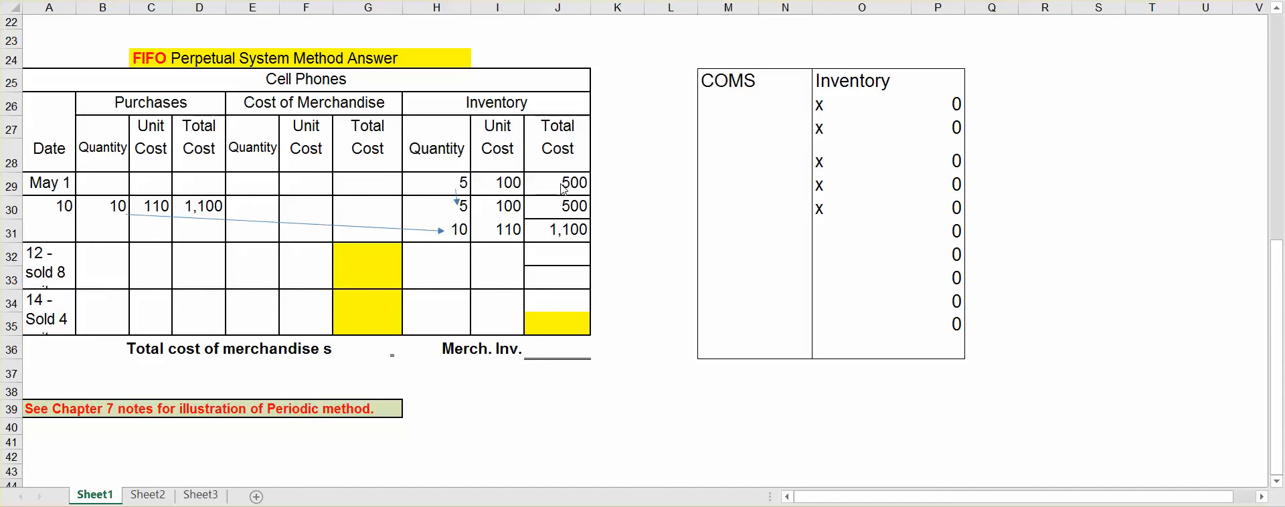
pyautogui.moveTo(847, 91)
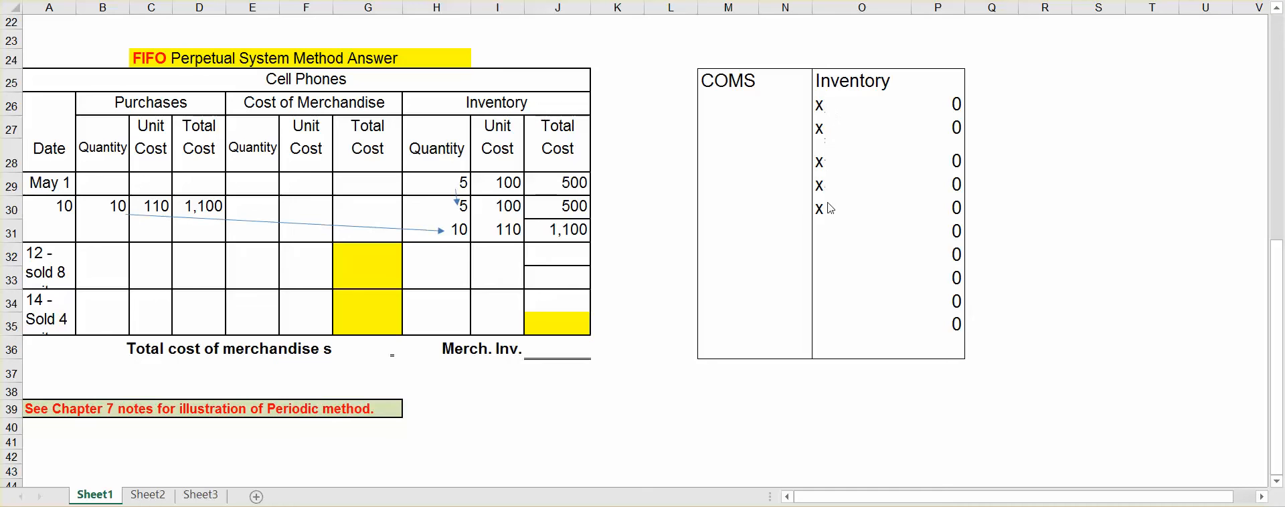
pyautogui.moveTo(830, 197)
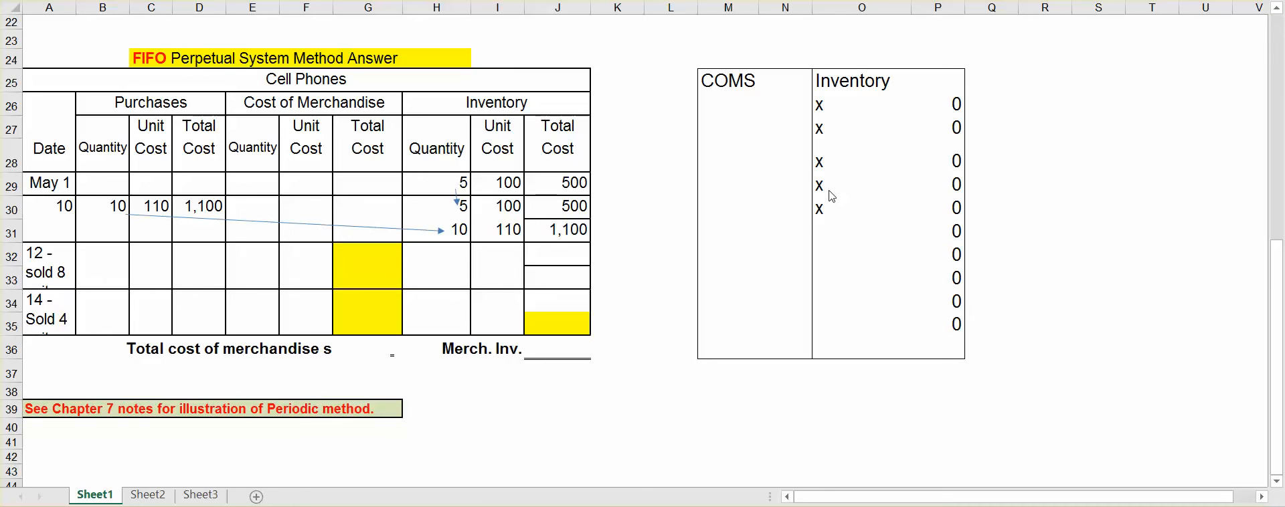
pyautogui.moveTo(61, 223)
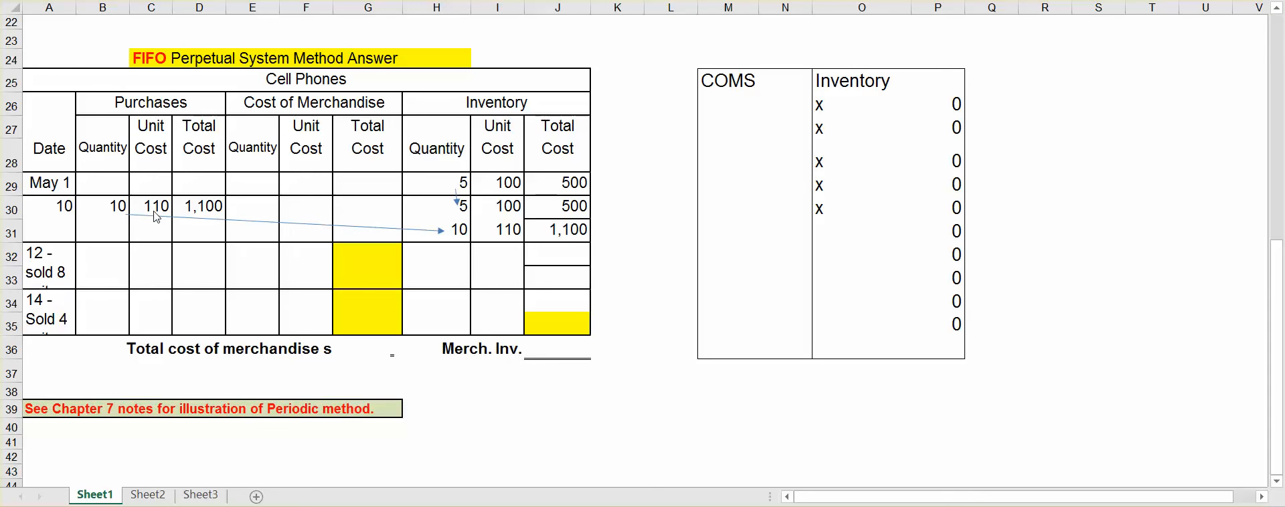
pyautogui.moveTo(200, 222)
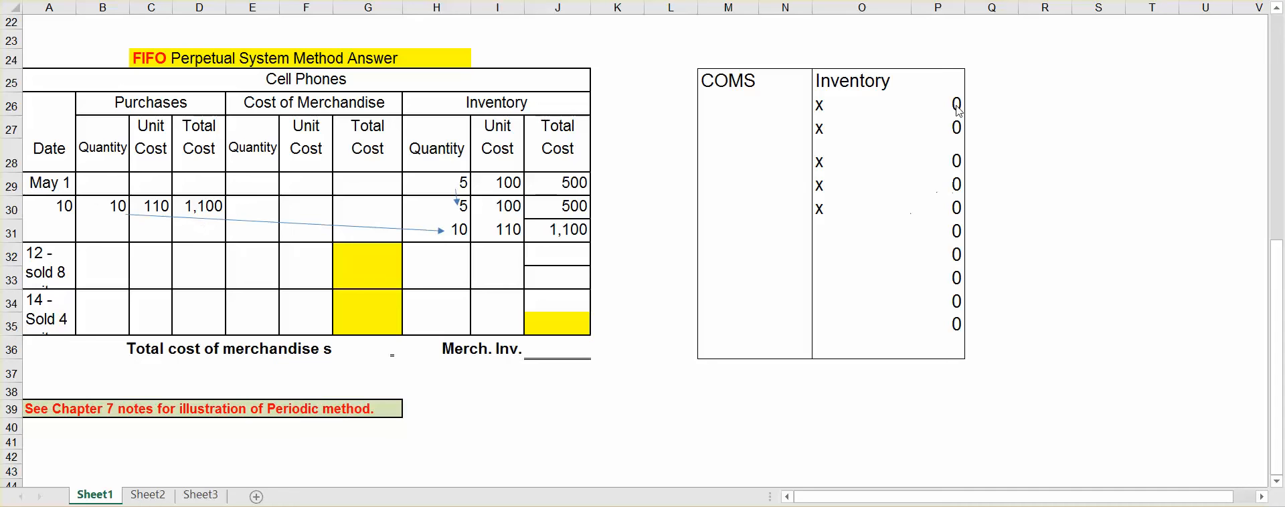
pyautogui.moveTo(950, 109)
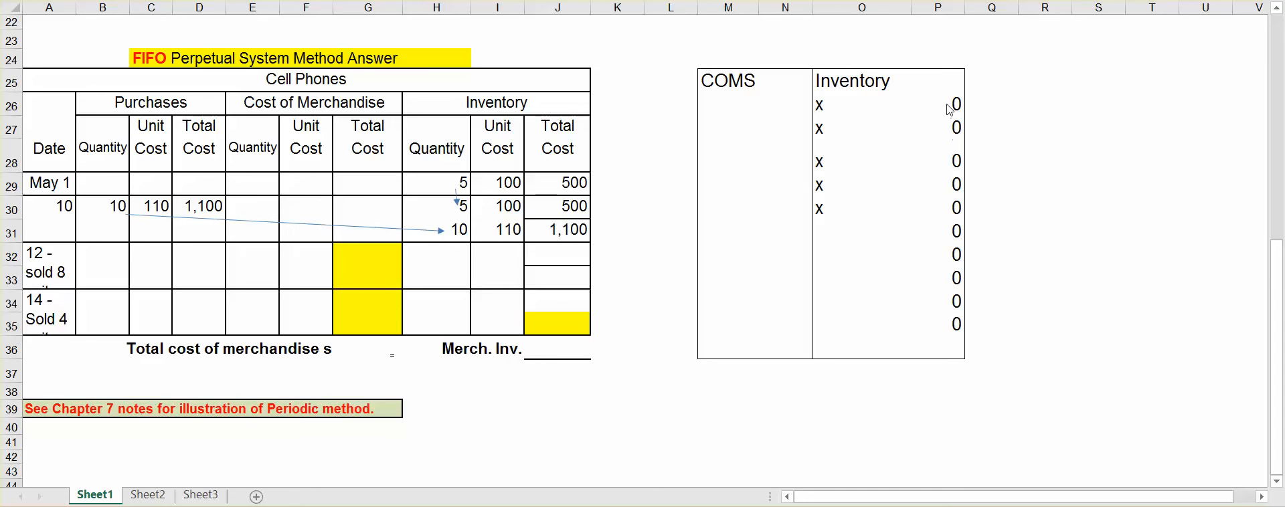
pyautogui.moveTo(920, 298)
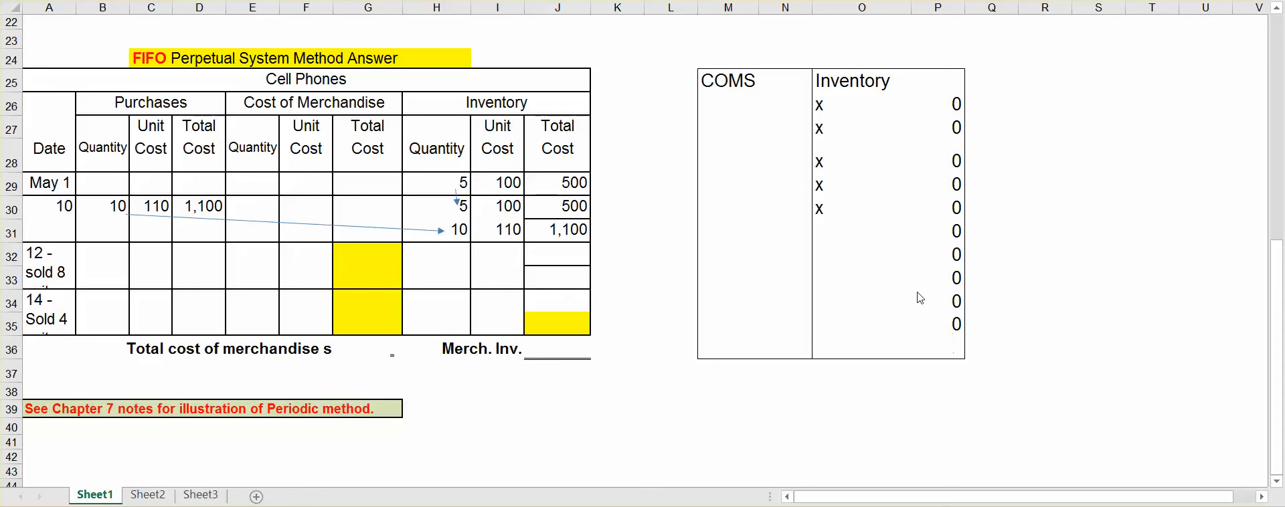
pyautogui.moveTo(915, 285)
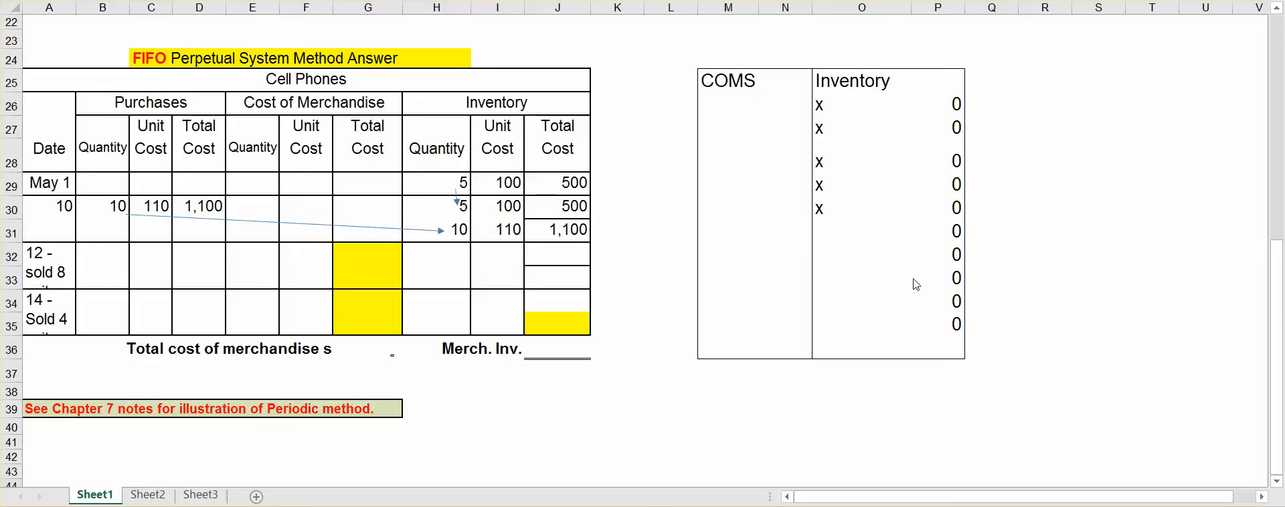
pyautogui.moveTo(414, 226)
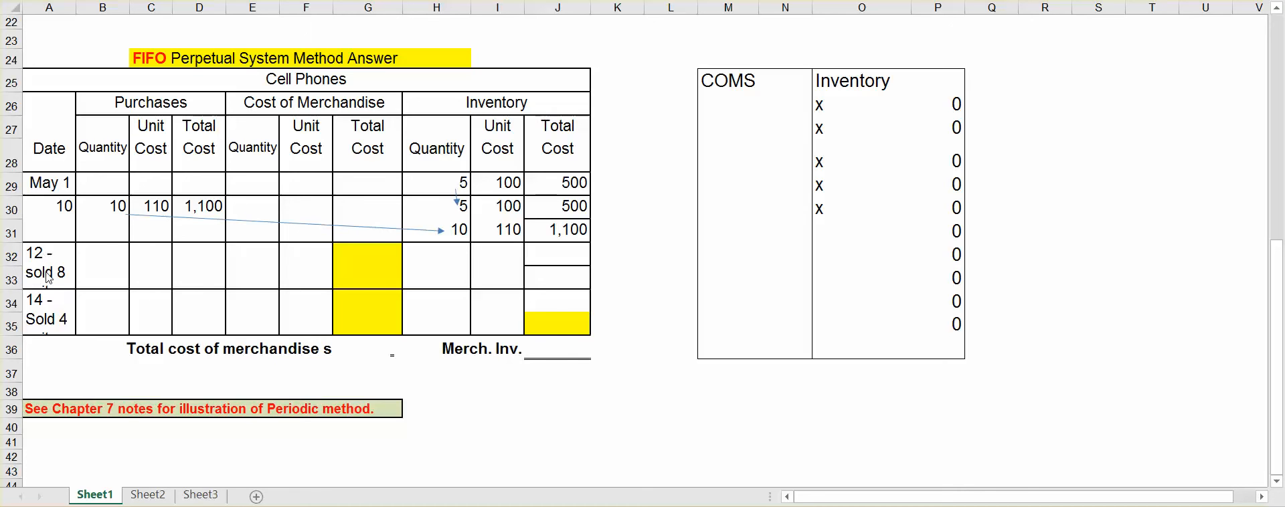
pyautogui.moveTo(433, 210)
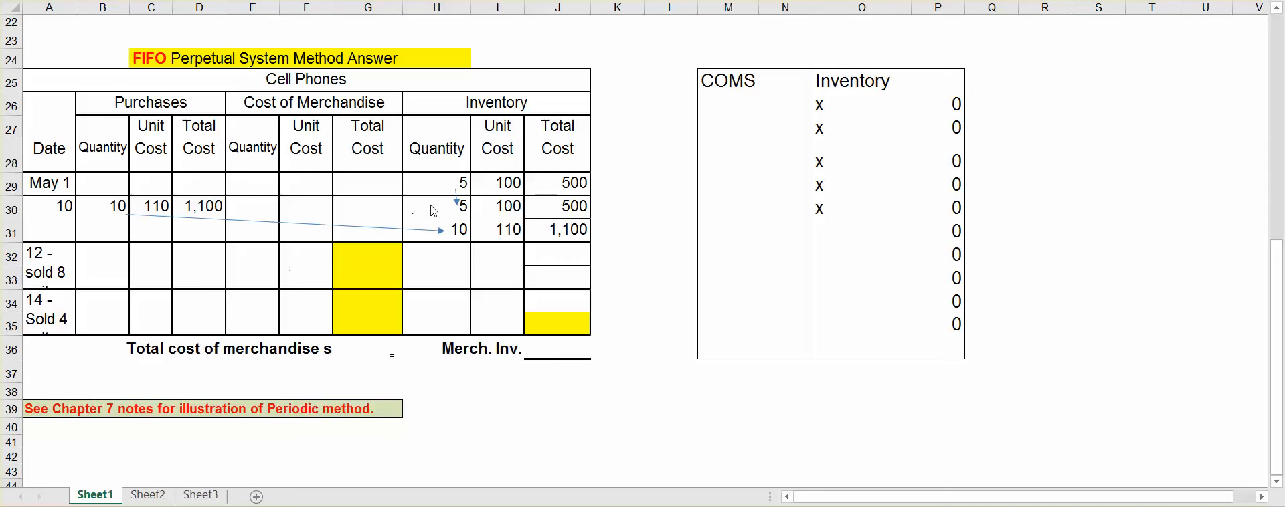
pyautogui.moveTo(463, 216)
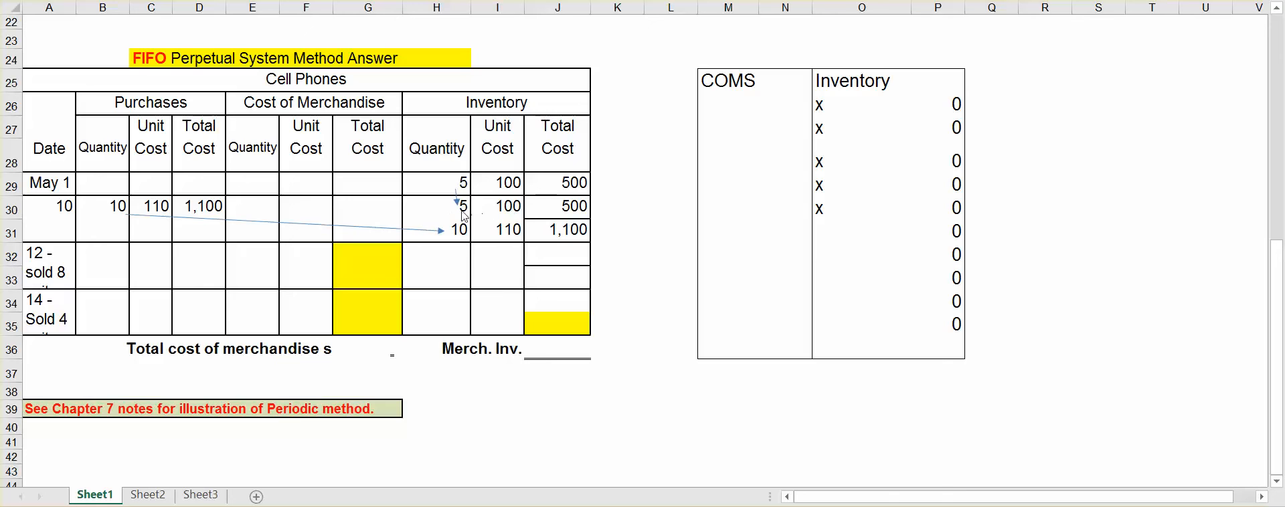
pyautogui.moveTo(508, 215)
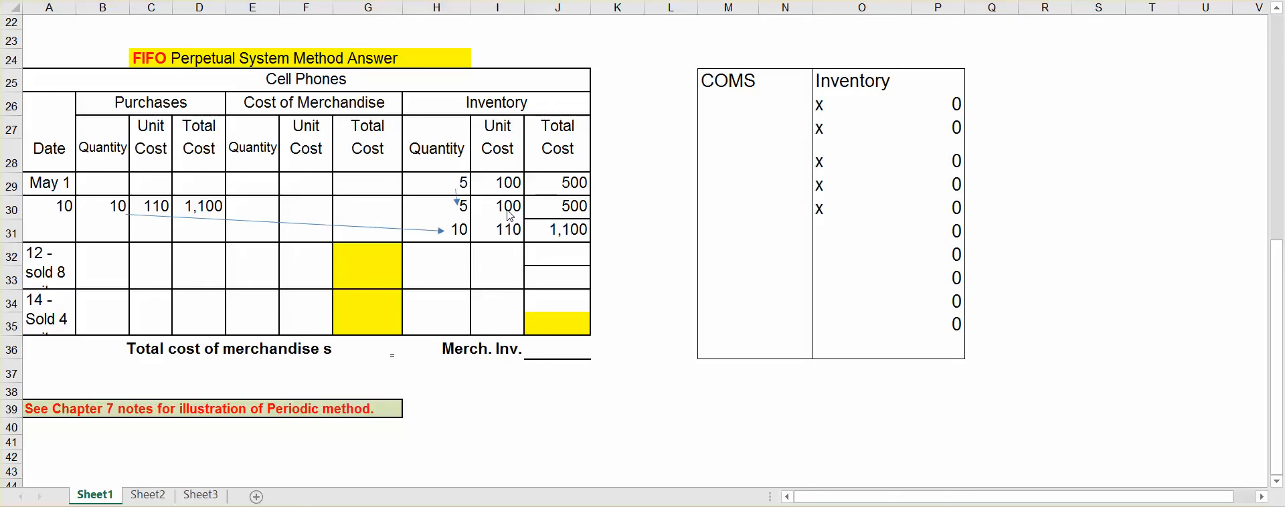
pyautogui.moveTo(66, 282)
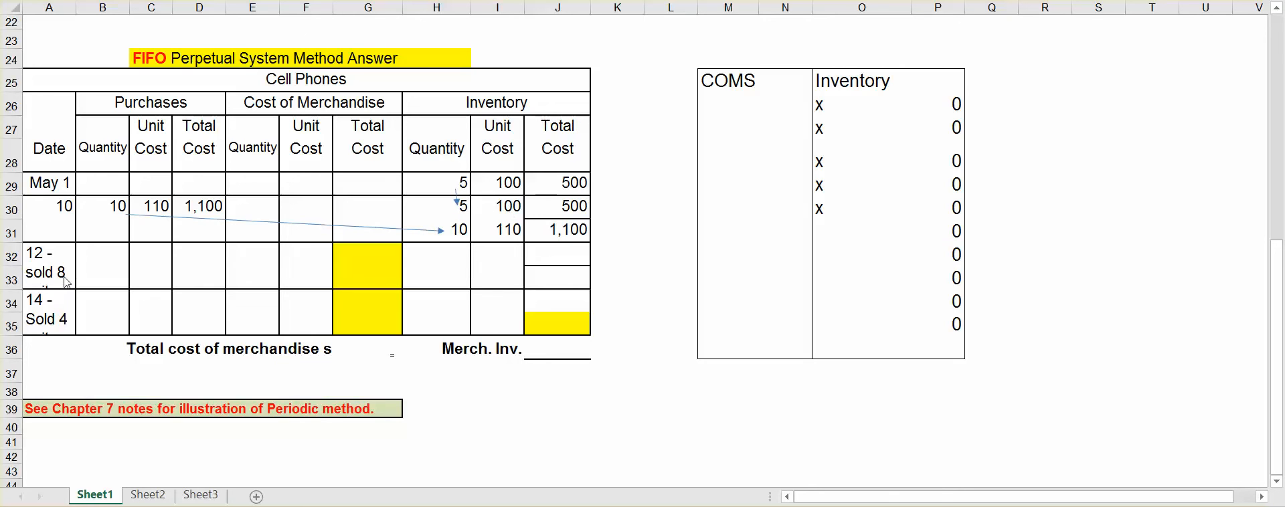
pyautogui.moveTo(343, 237)
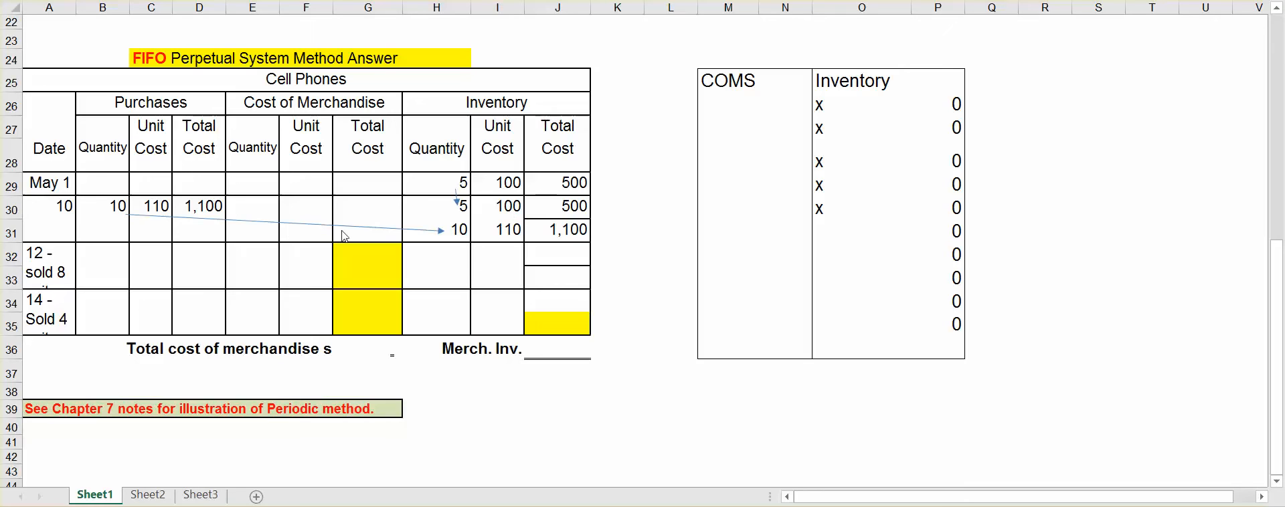
pyautogui.moveTo(465, 214)
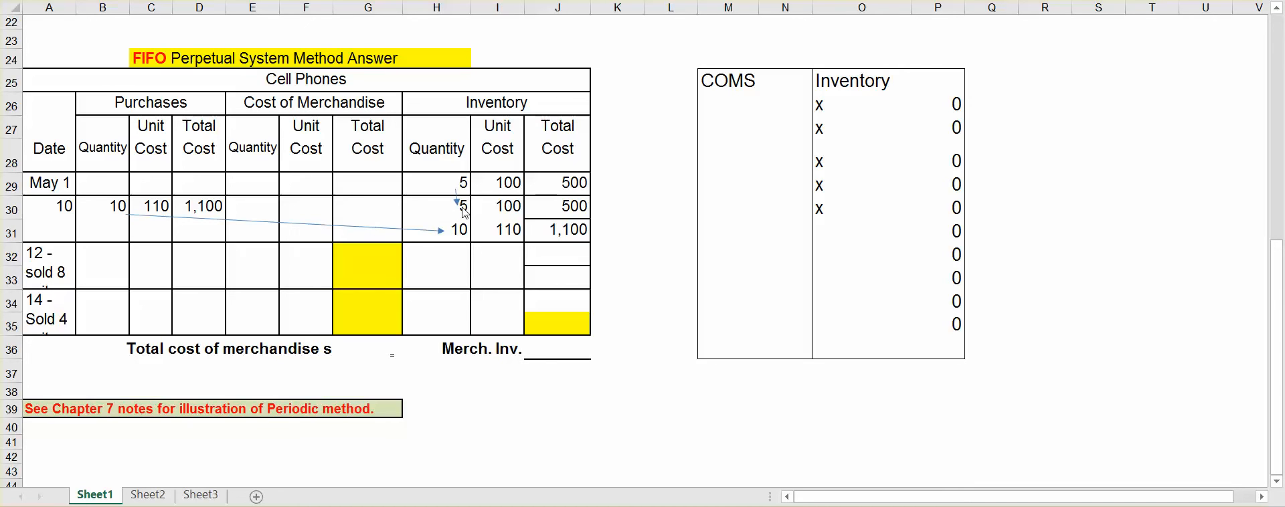
pyautogui.moveTo(510, 213)
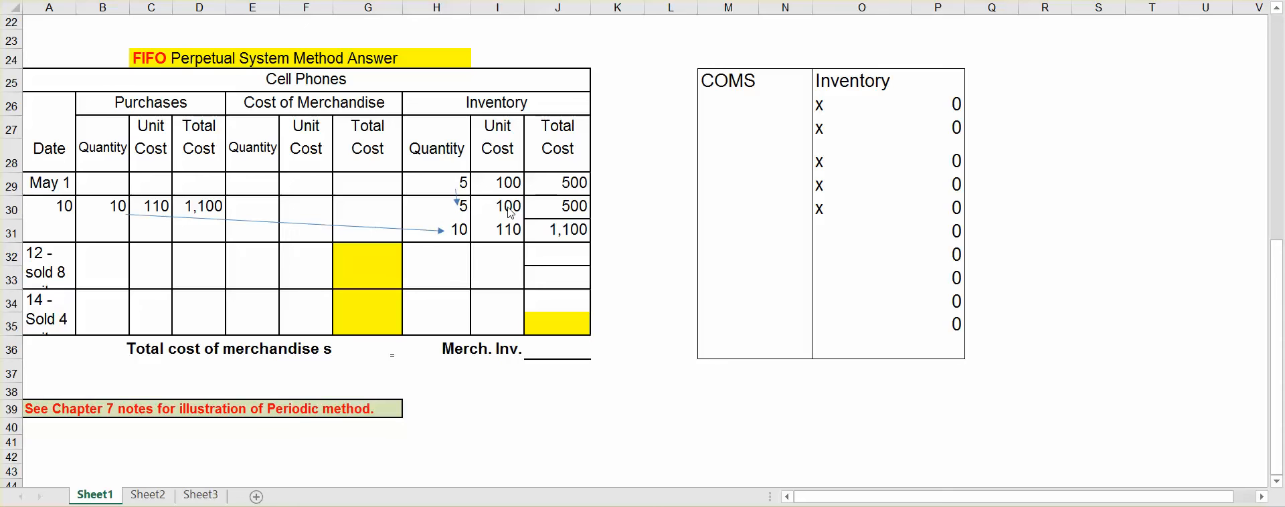
pyautogui.moveTo(449, 226)
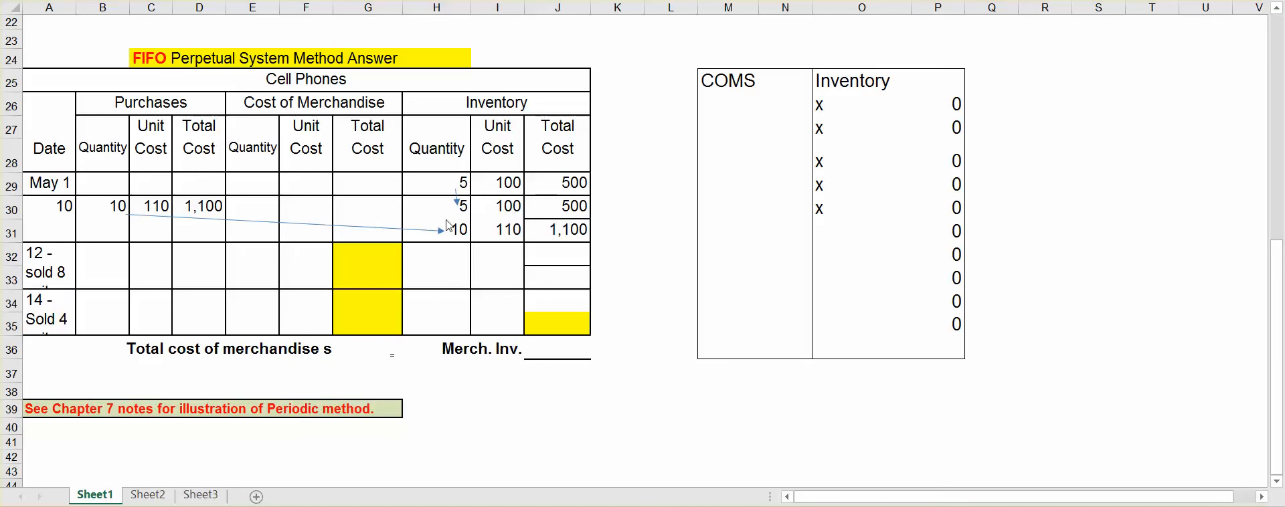
pyautogui.moveTo(453, 235)
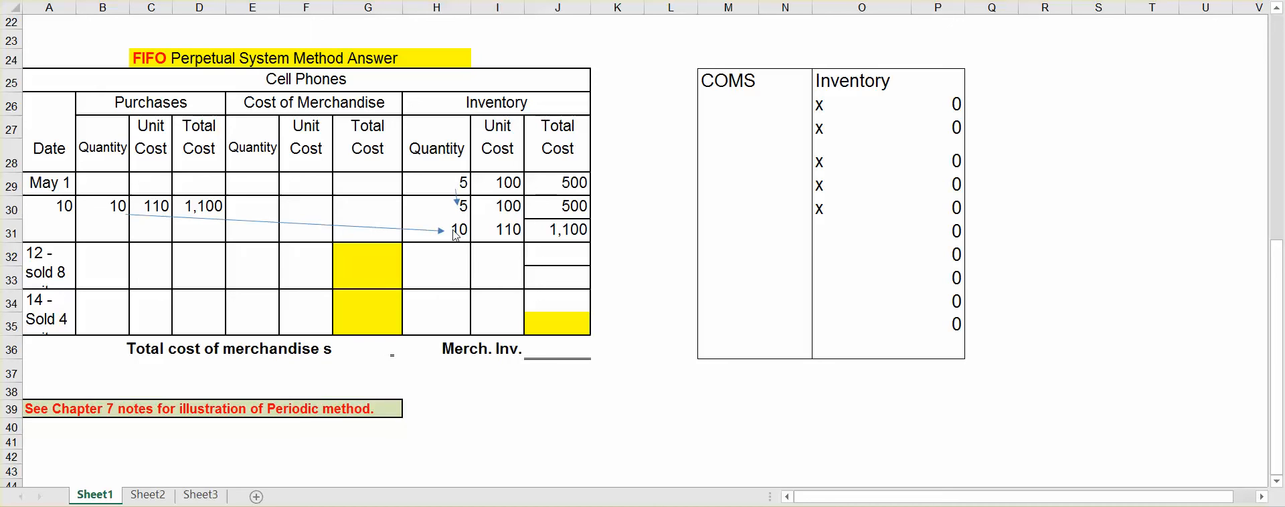
pyautogui.moveTo(503, 235)
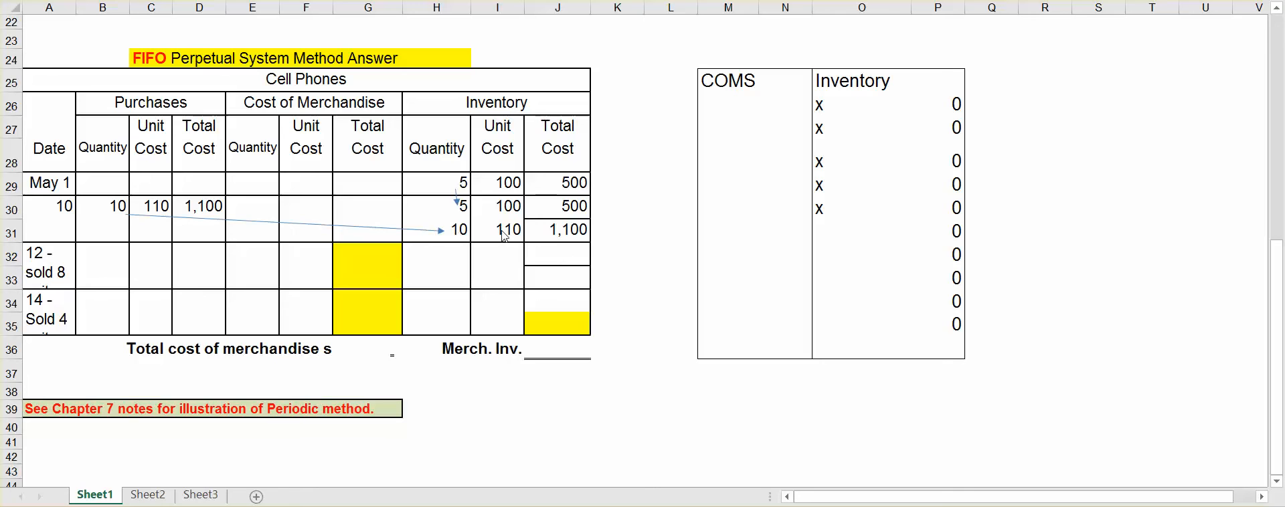
pyautogui.moveTo(471, 225)
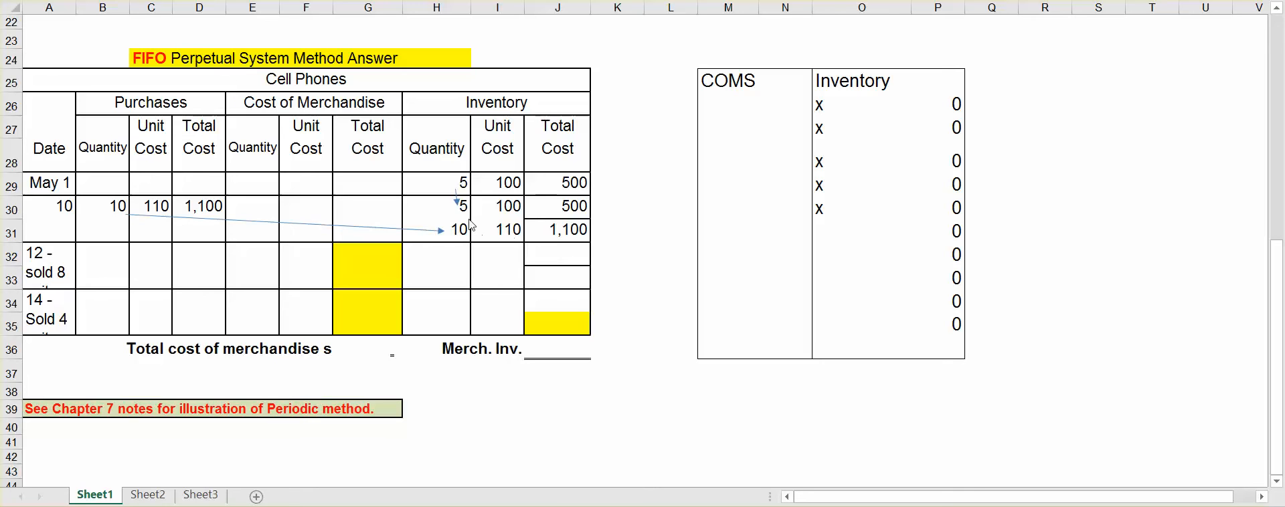
pyautogui.moveTo(313, 259)
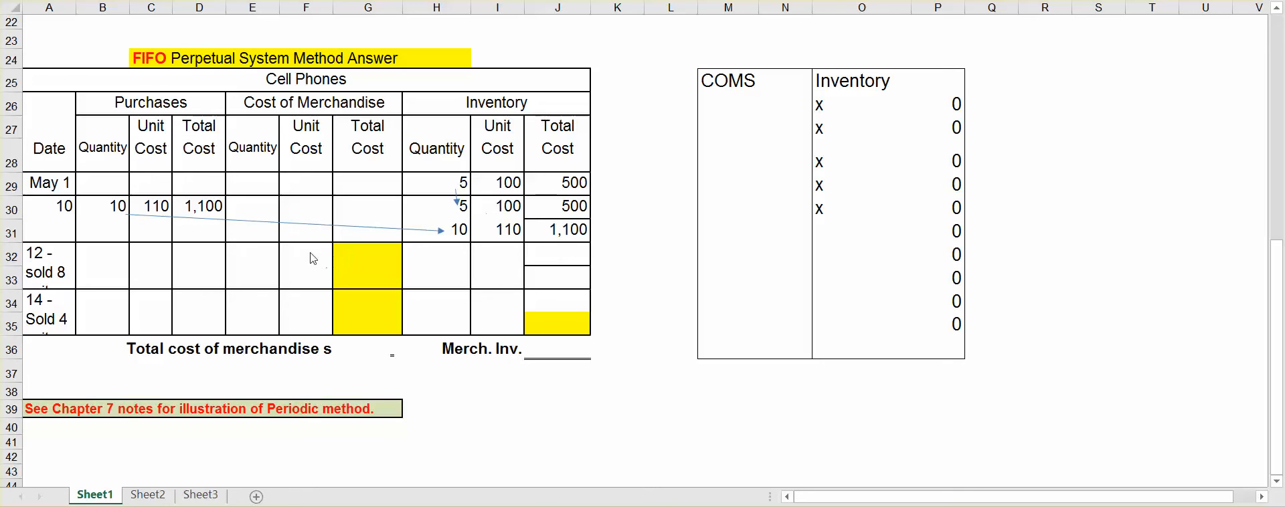
# Step: Enter the May 12 cost lines: 5 at 100 for 500 and 3 at 110 for 330
pyautogui.click(253, 265)
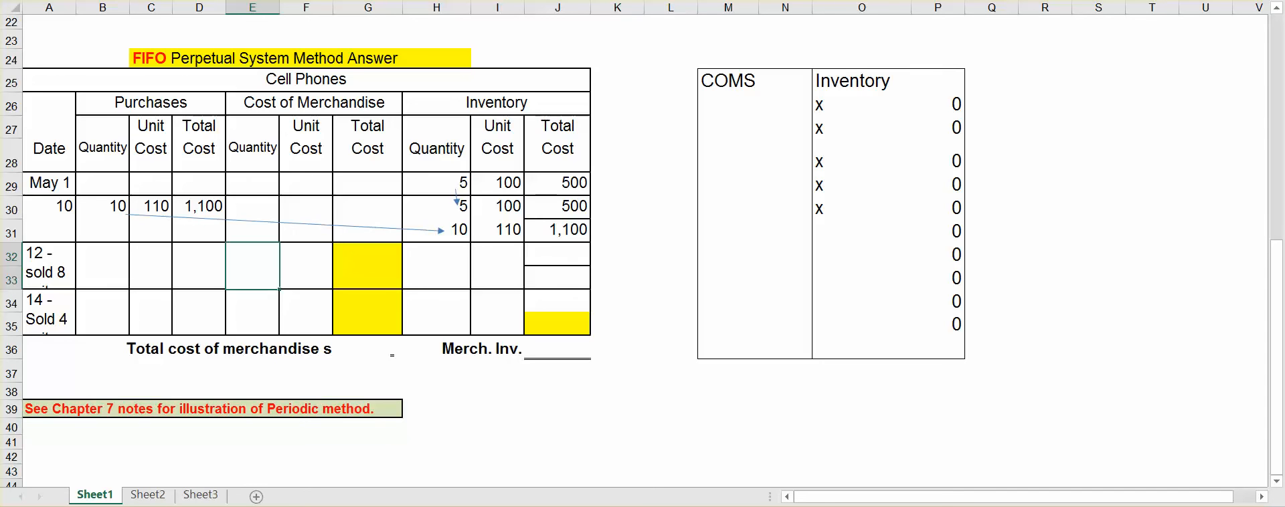
pyautogui.click(253, 271)
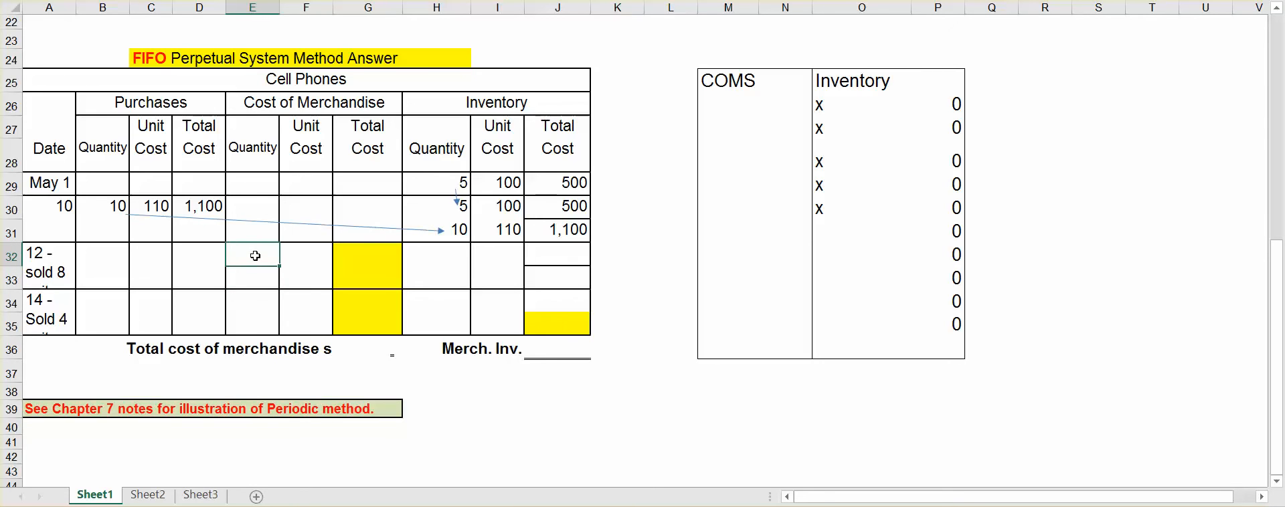
pyautogui.write('5')
pyautogui.click(306, 254)
pyautogui.write('100')
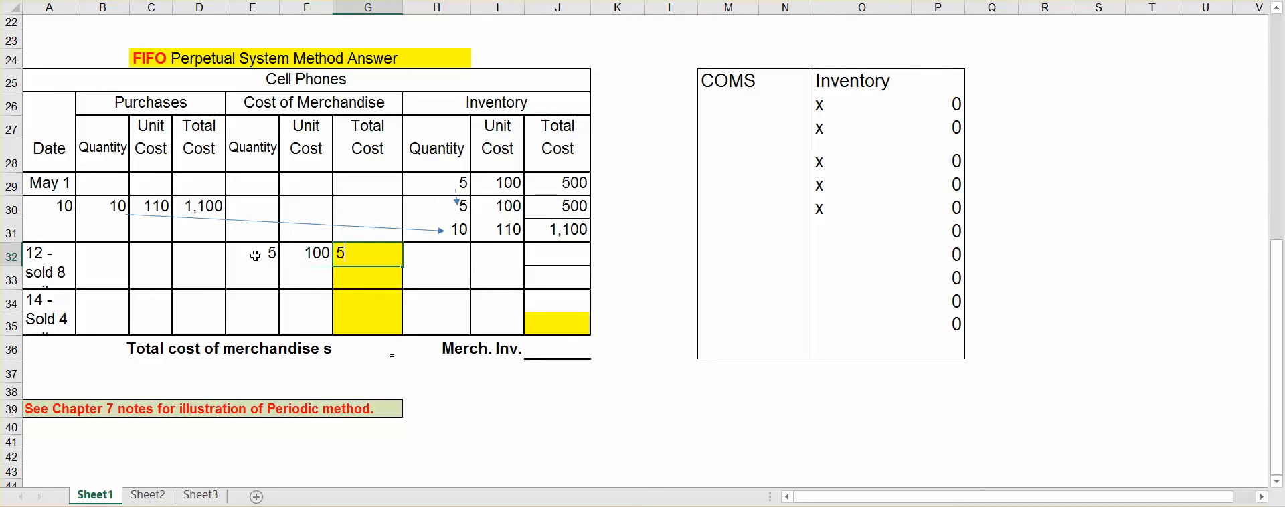
pyautogui.write('500')
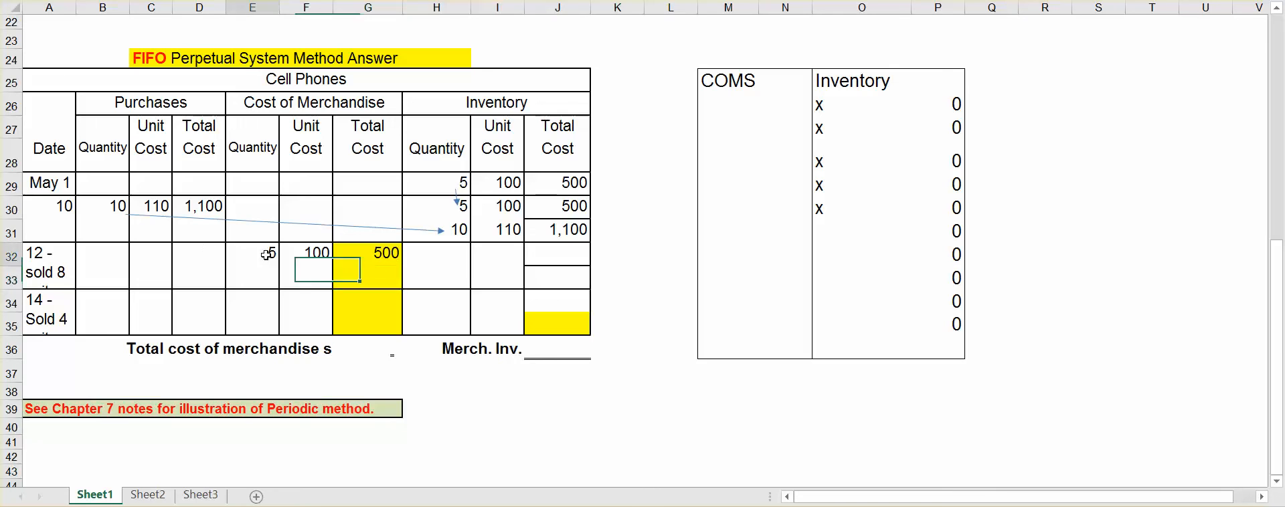
pyautogui.click(435, 230)
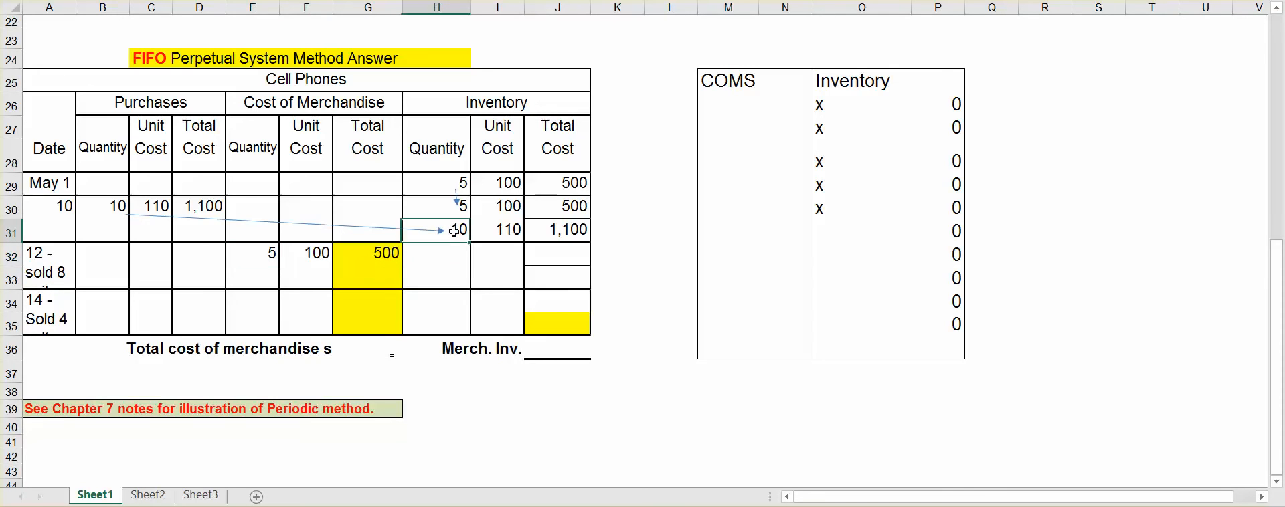
pyautogui.click(252, 273)
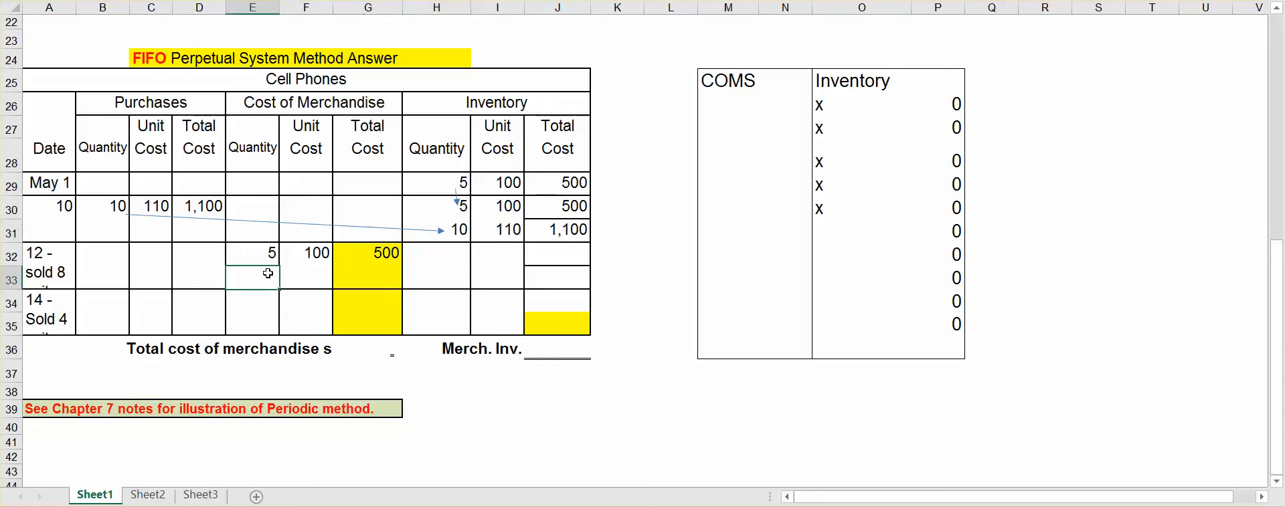
pyautogui.click(305, 277)
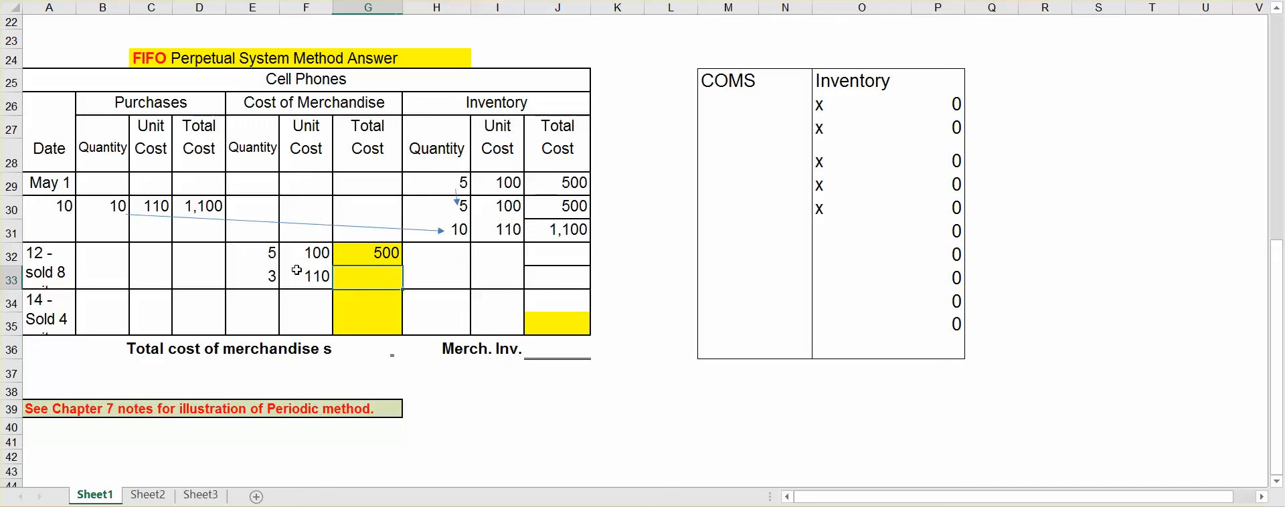
pyautogui.write('33')
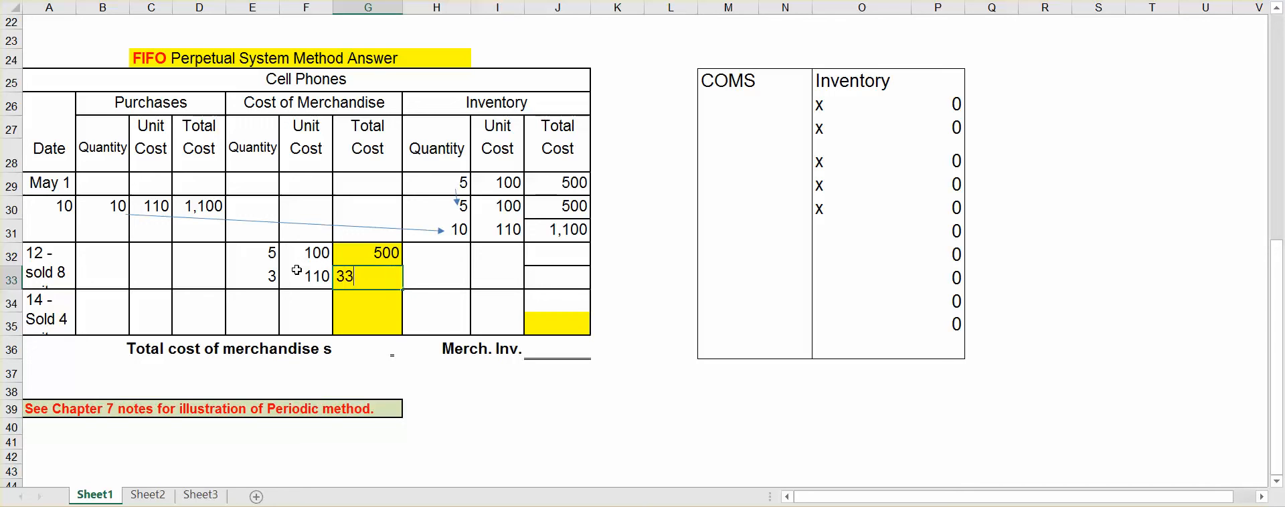
pyautogui.press('Return')
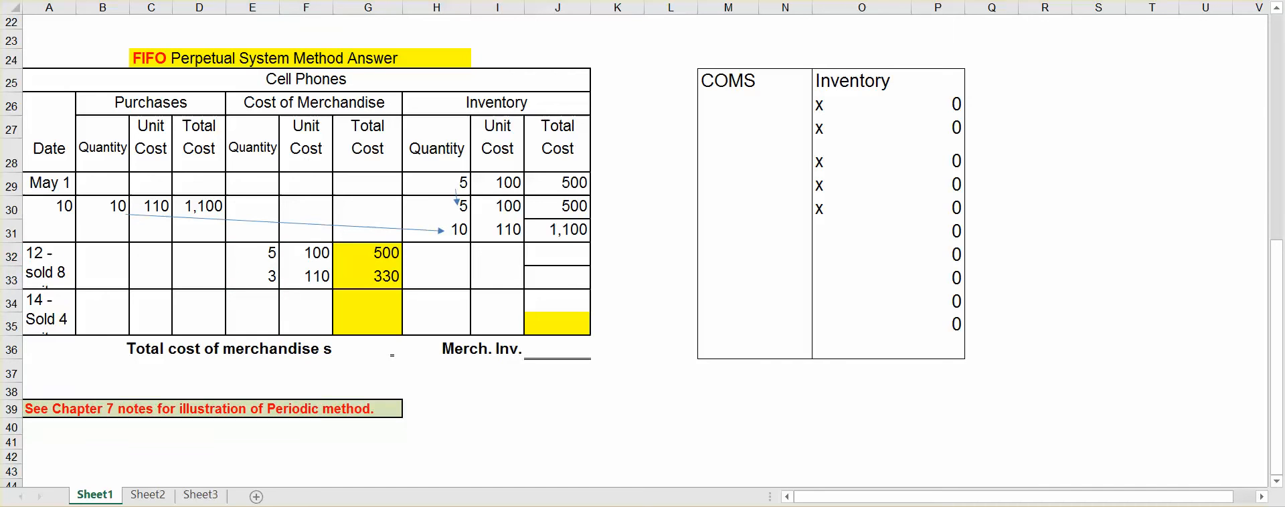
pyautogui.moveTo(479, 263)
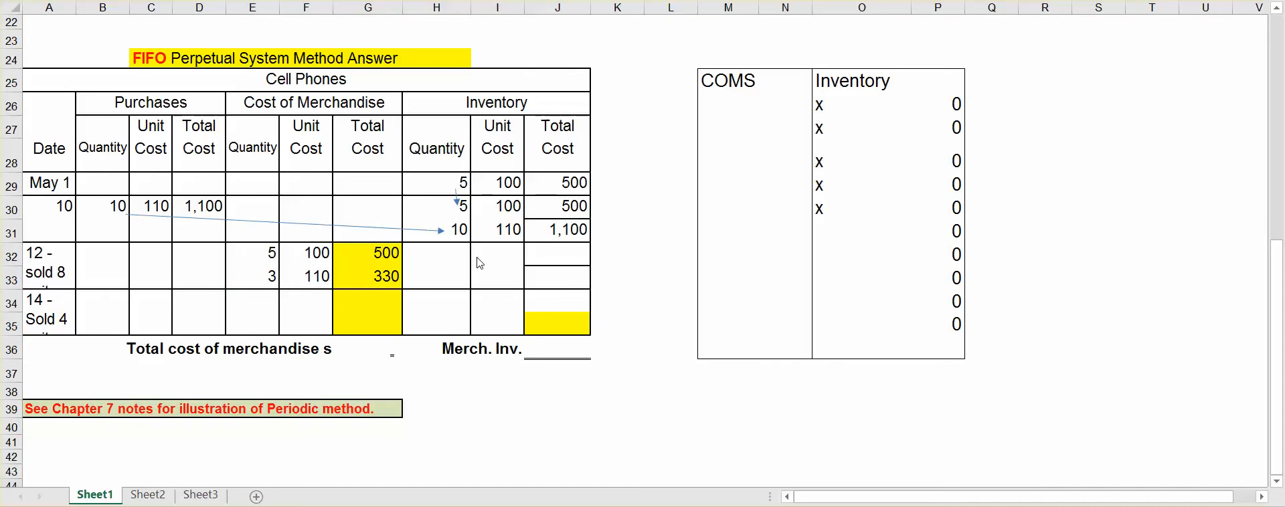
pyautogui.moveTo(483, 267)
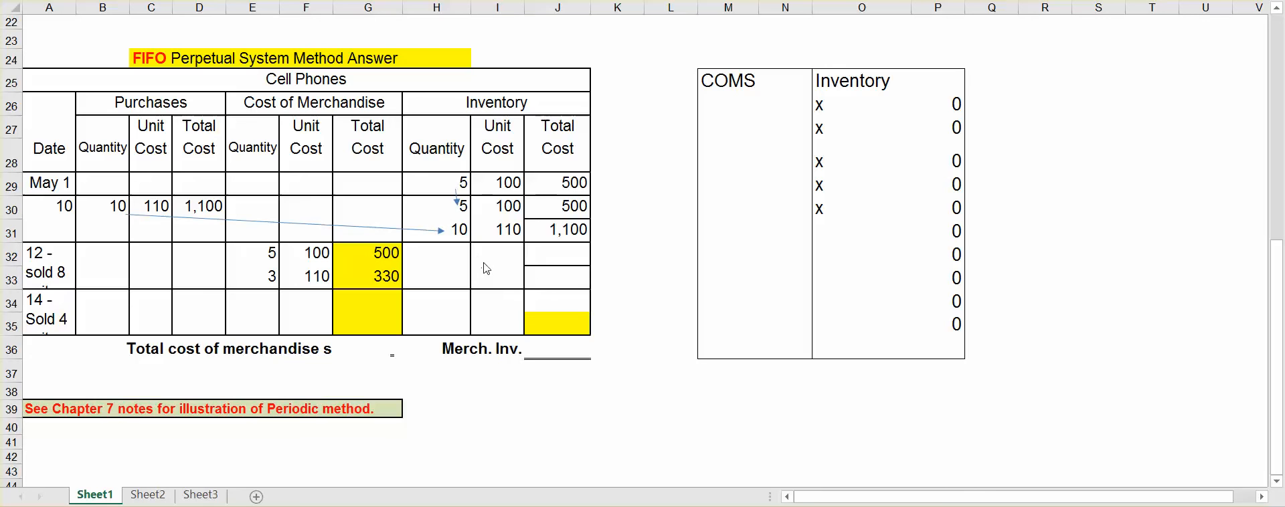
pyautogui.moveTo(834, 114)
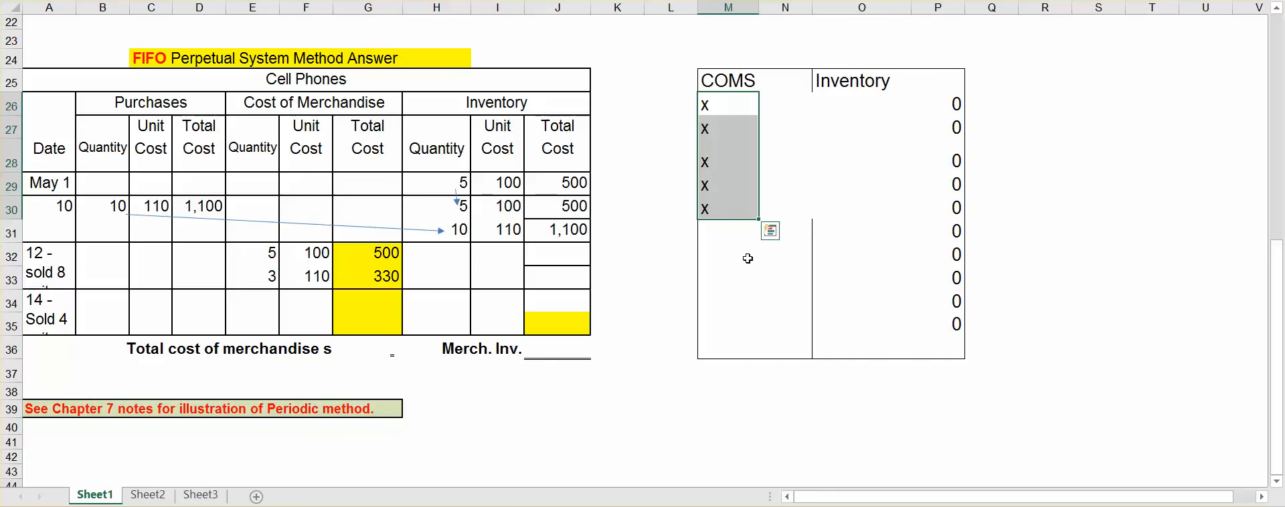
# Step: Move the x markers to column M and zeros P26:P28 into N26:N28 under COMS
pyautogui.click(728, 254)
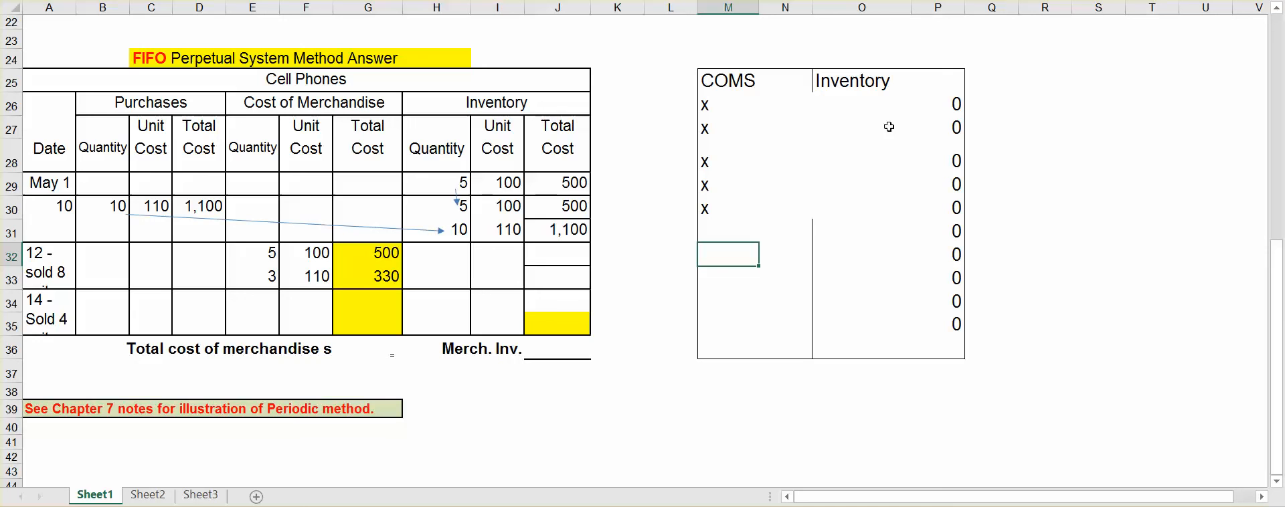
pyautogui.moveTo(938, 328)
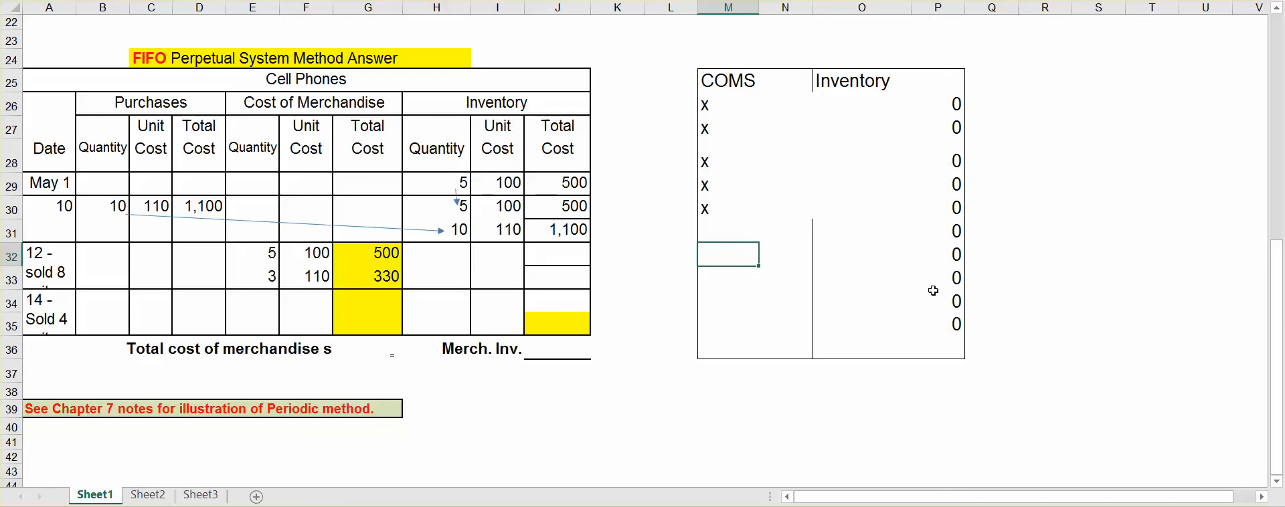
pyautogui.moveTo(918, 177)
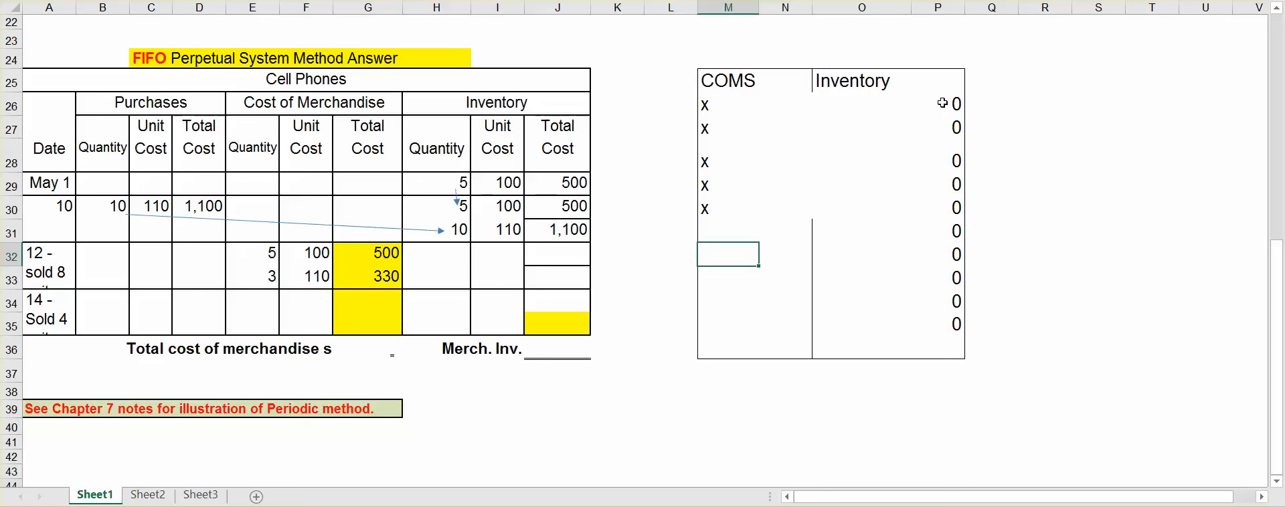
pyautogui.click(938, 103)
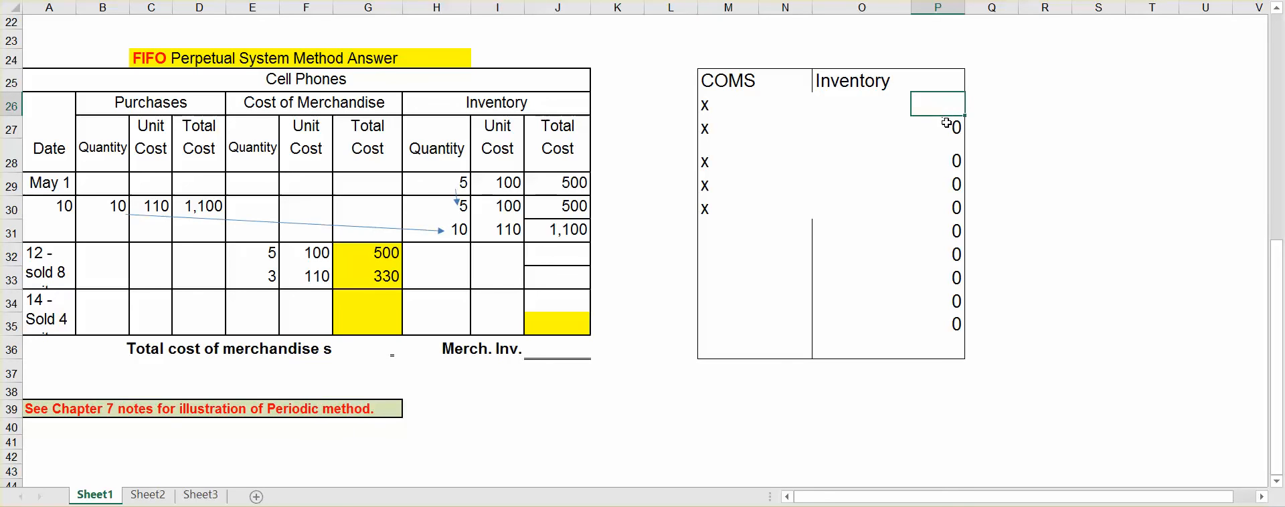
pyautogui.click(861, 184)
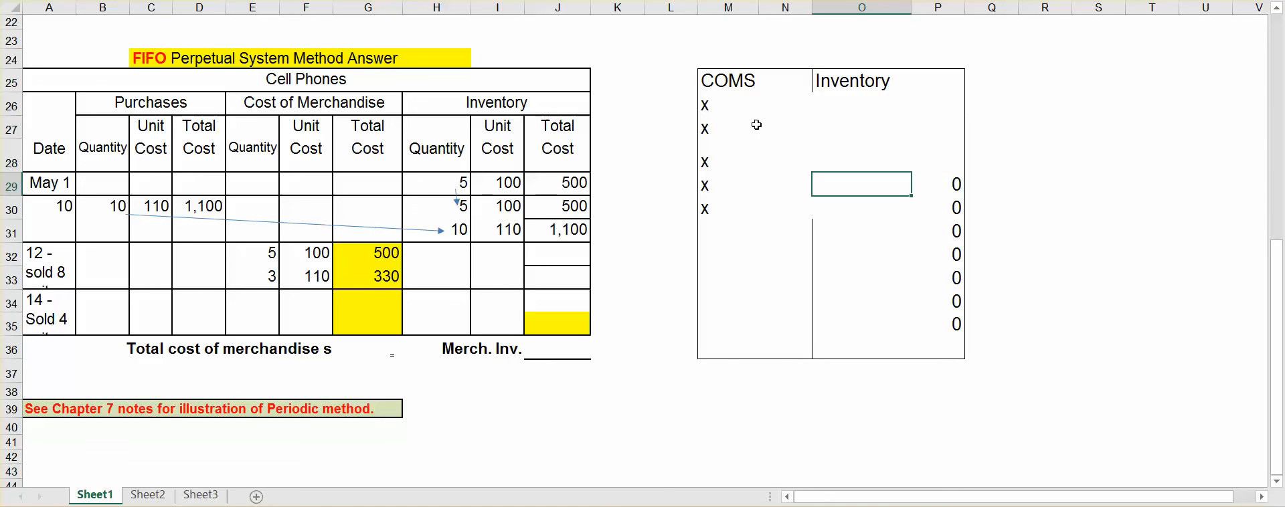
pyautogui.click(785, 101)
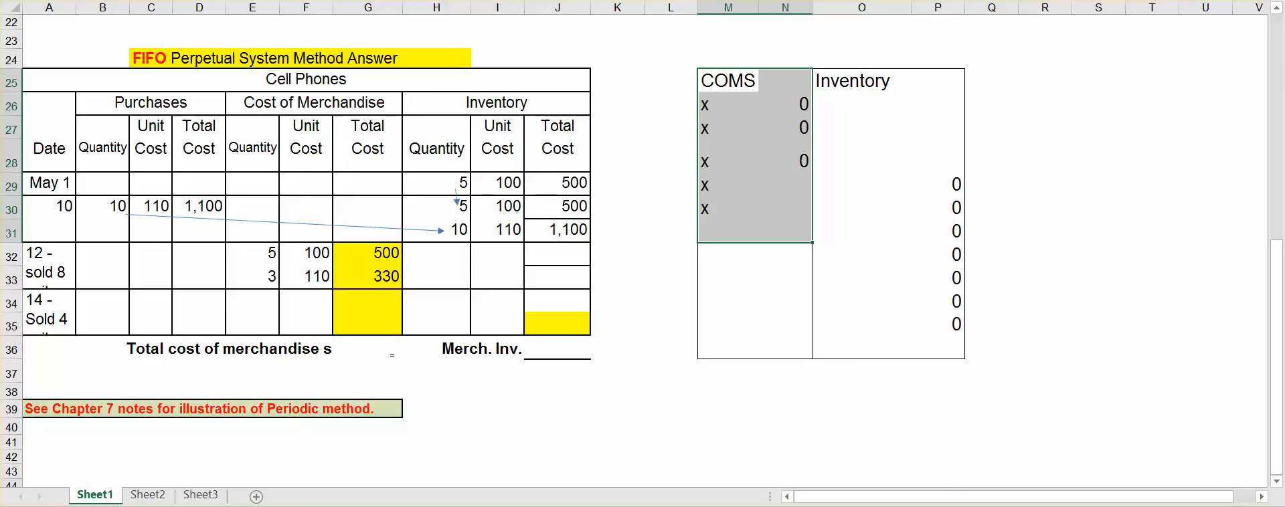
pyautogui.click(861, 254)
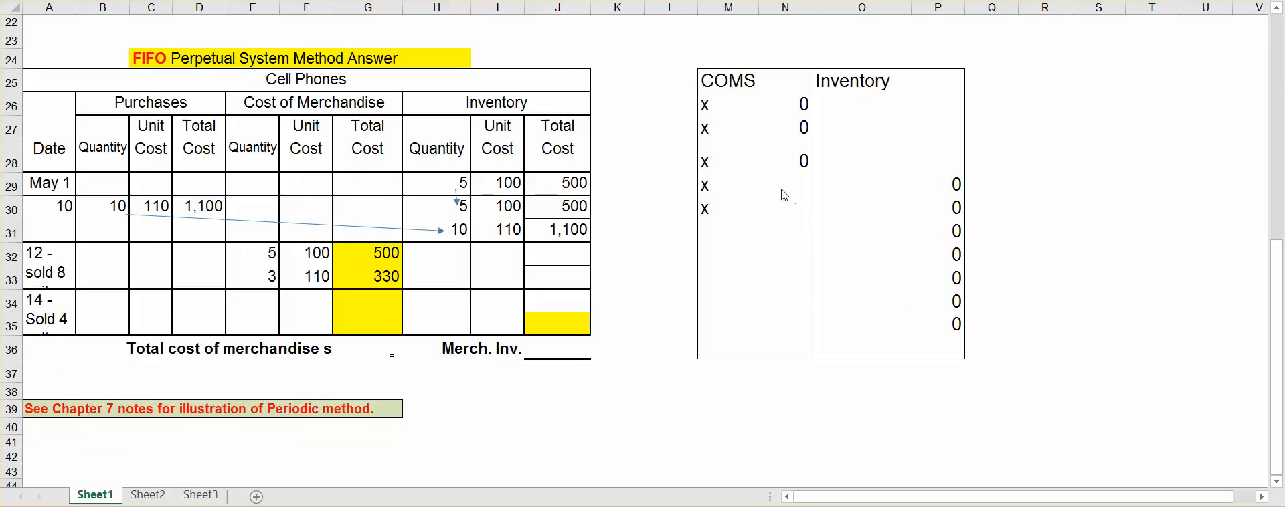
pyautogui.moveTo(708, 225)
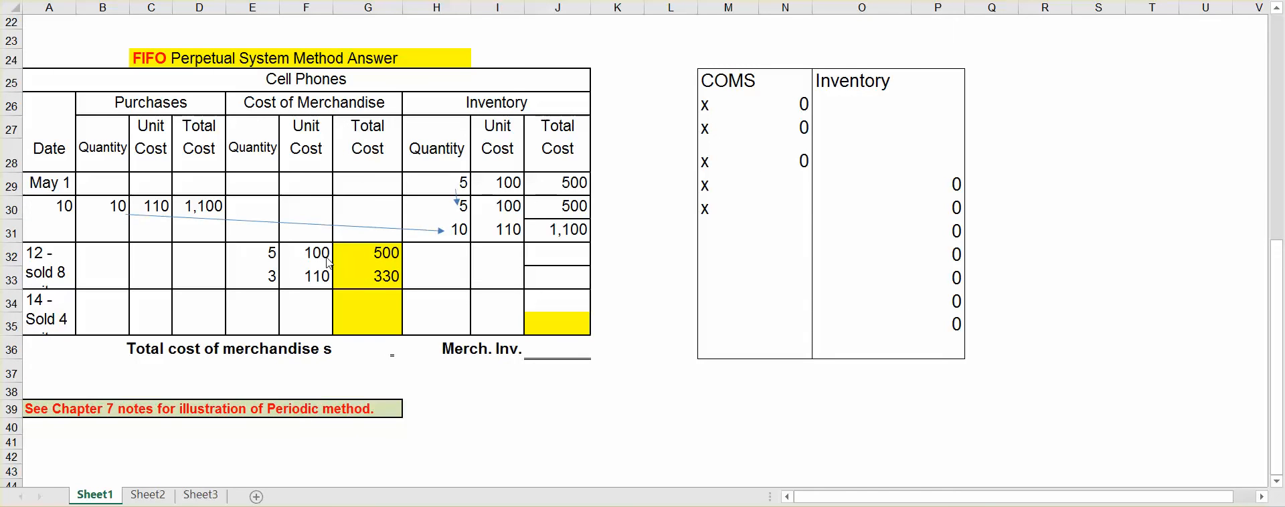
pyautogui.moveTo(804, 172)
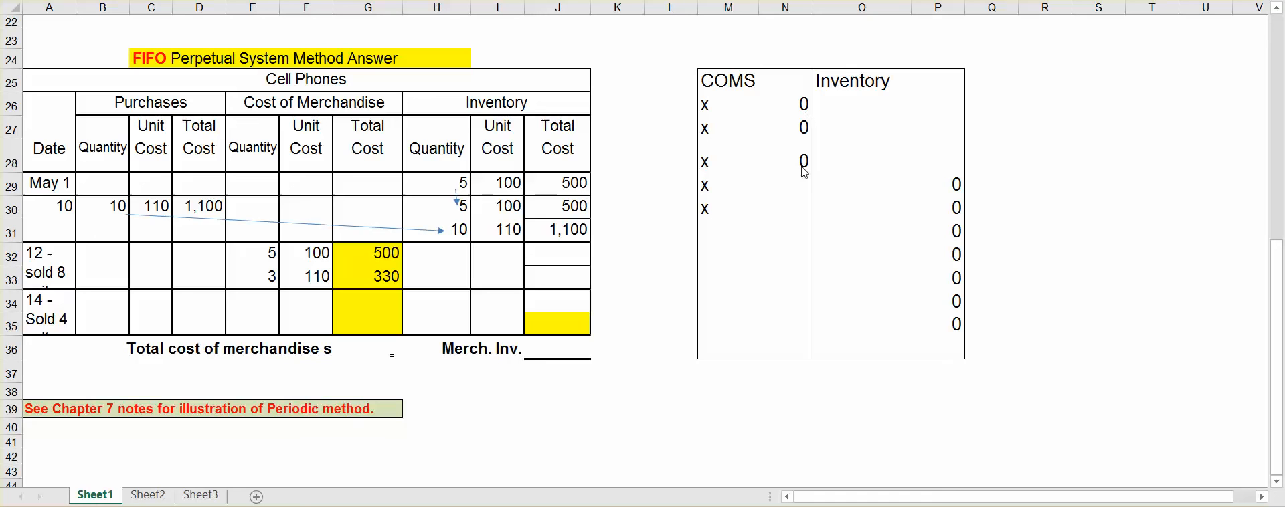
pyautogui.moveTo(299, 284)
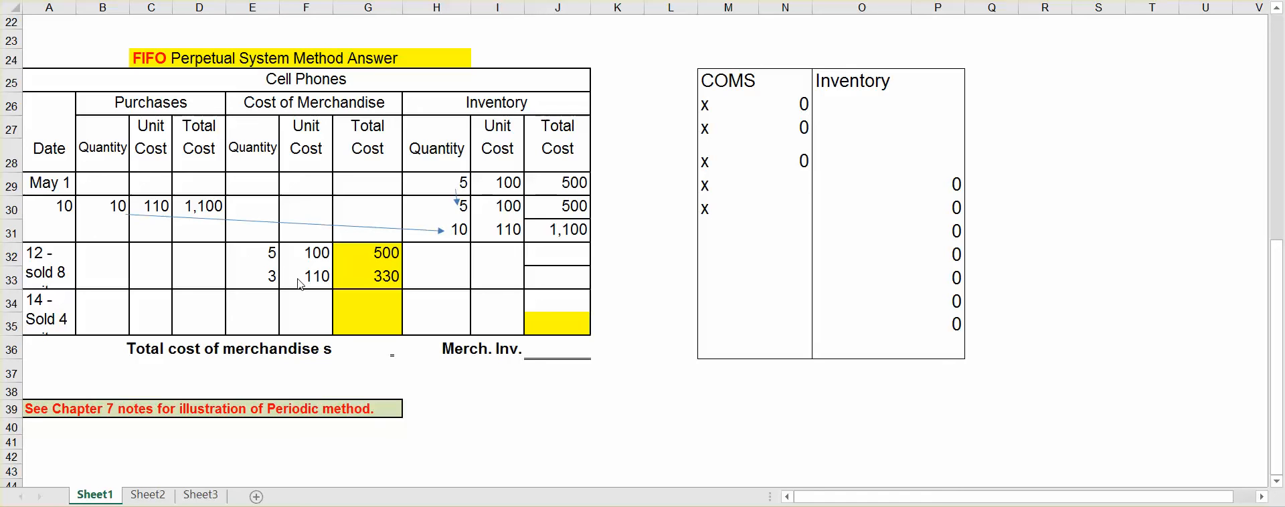
# Step: Check the COMS row and remaining Inventory zeros, then select the sold-8 inventory quantity
pyautogui.click(784, 186)
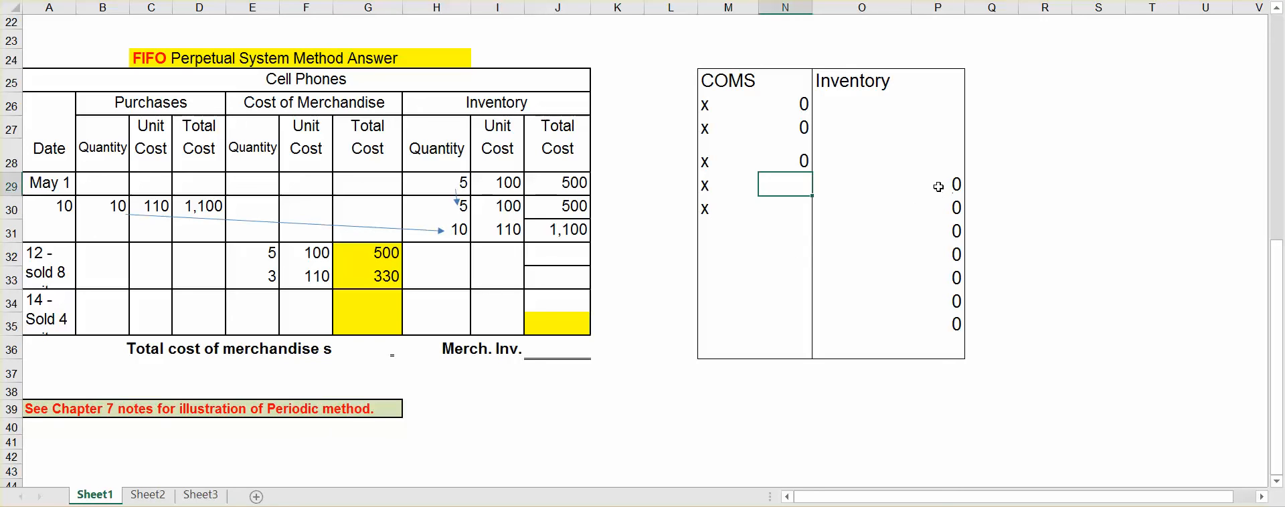
pyautogui.click(937, 184)
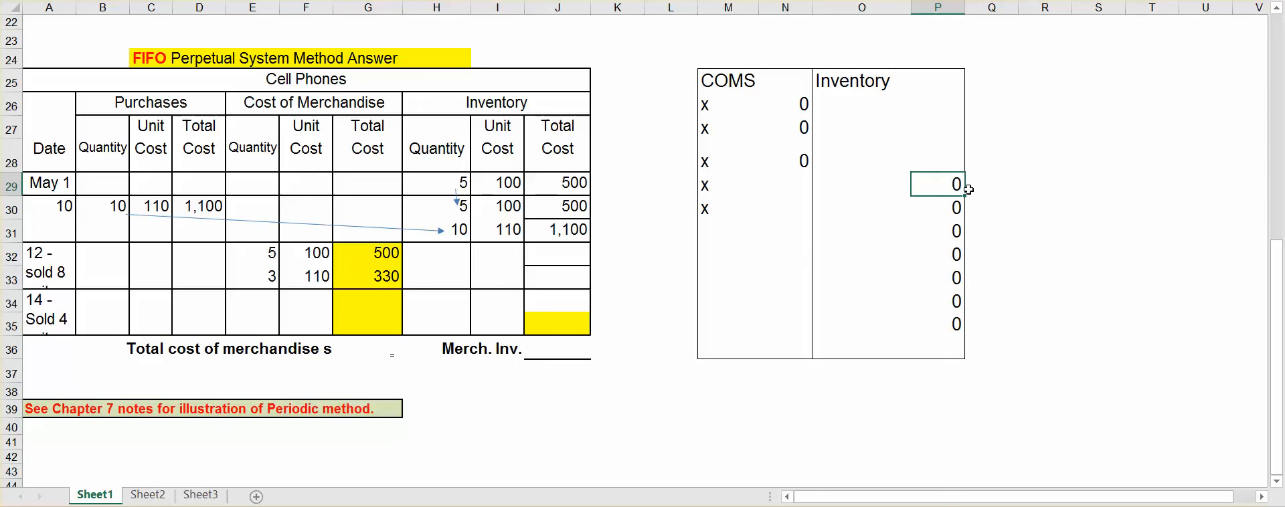
pyautogui.click(937, 277)
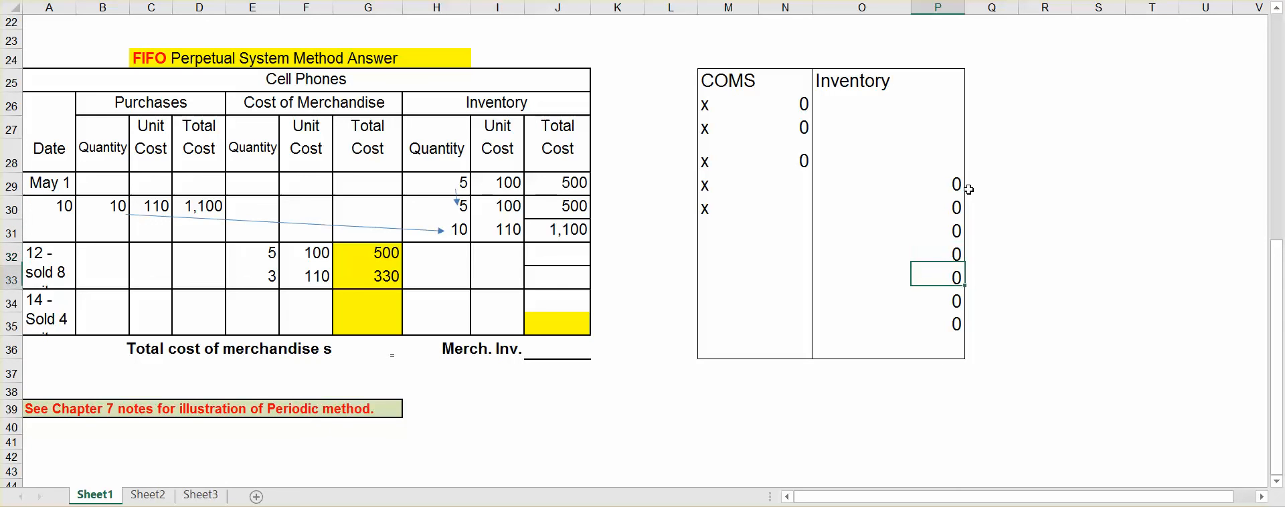
pyautogui.click(937, 324)
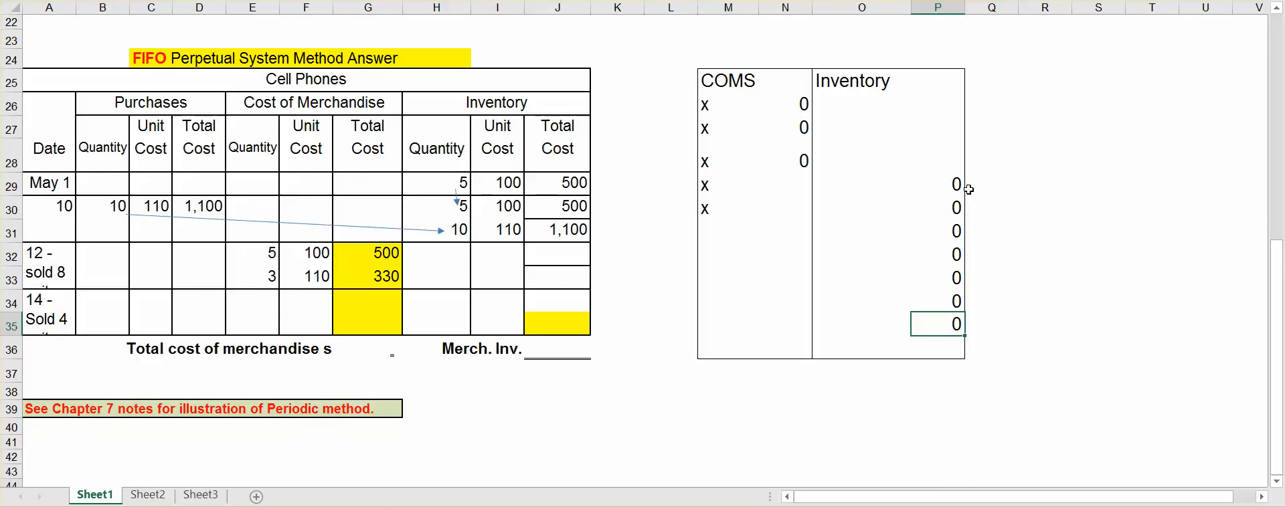
pyautogui.moveTo(848, 255)
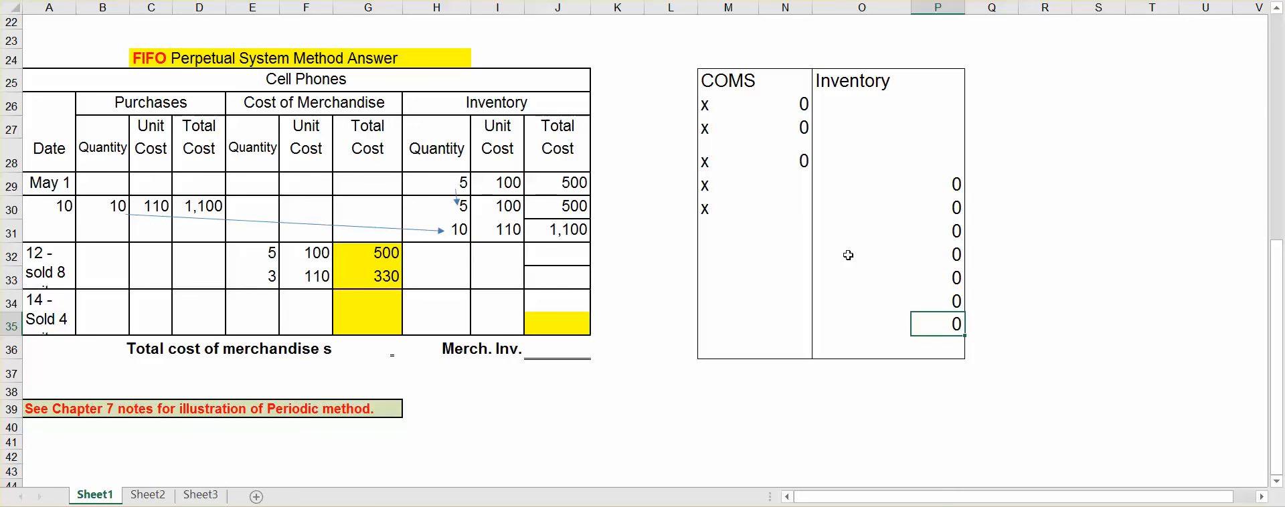
pyautogui.click(437, 272)
pyautogui.write('7')
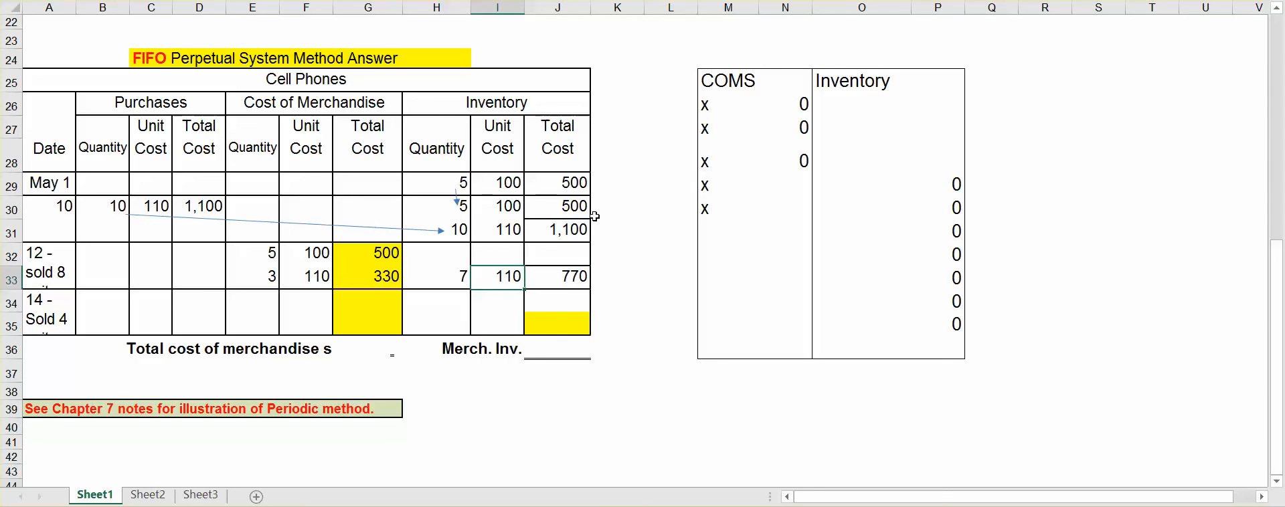
pyautogui.moveTo(453, 213)
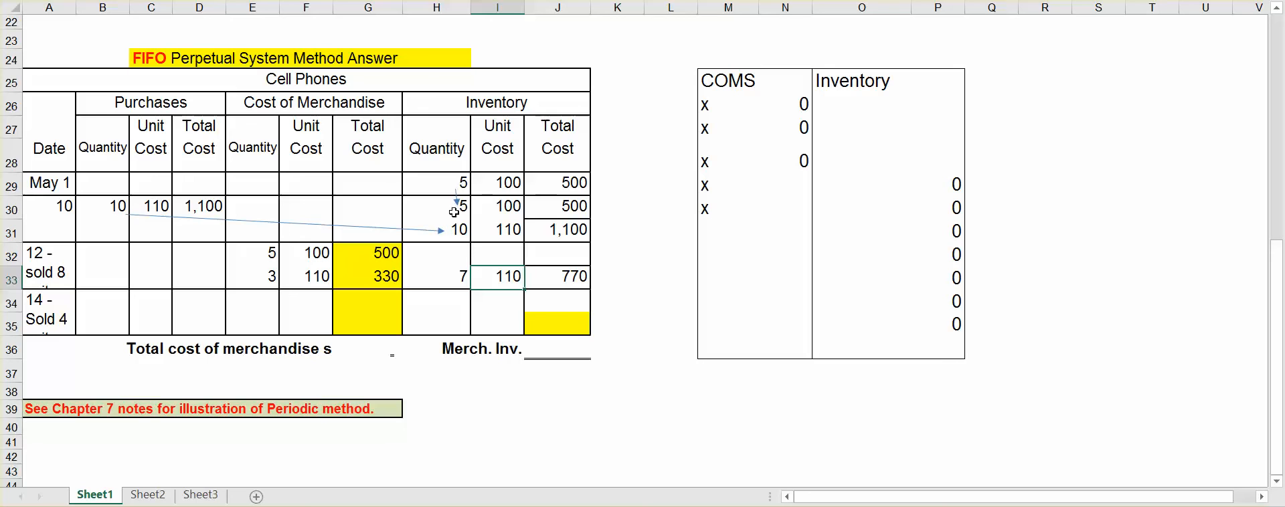
# Step: Verify row 33 inventory shows 7 units at 110 totalling 770
pyautogui.click(436, 205)
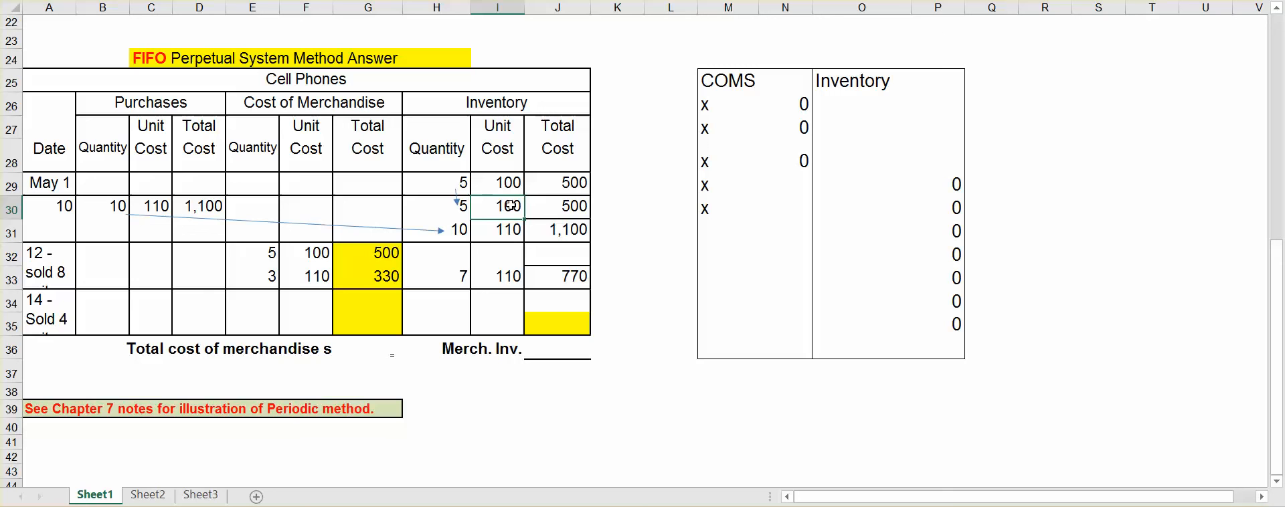
pyautogui.click(436, 229)
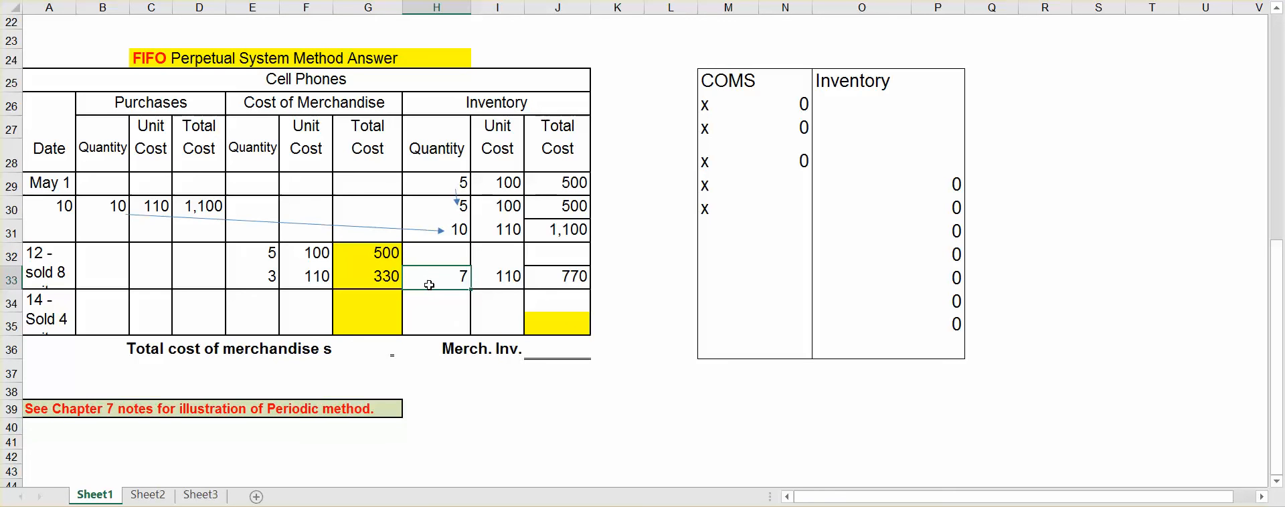
pyautogui.click(48, 310)
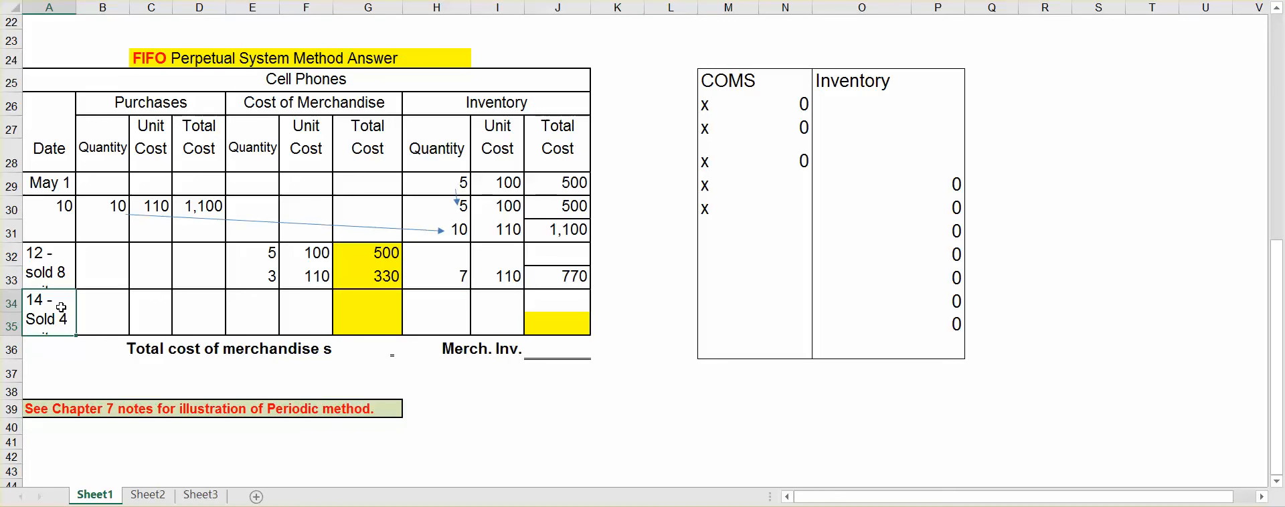
pyautogui.moveTo(59, 324)
pyautogui.write('440')
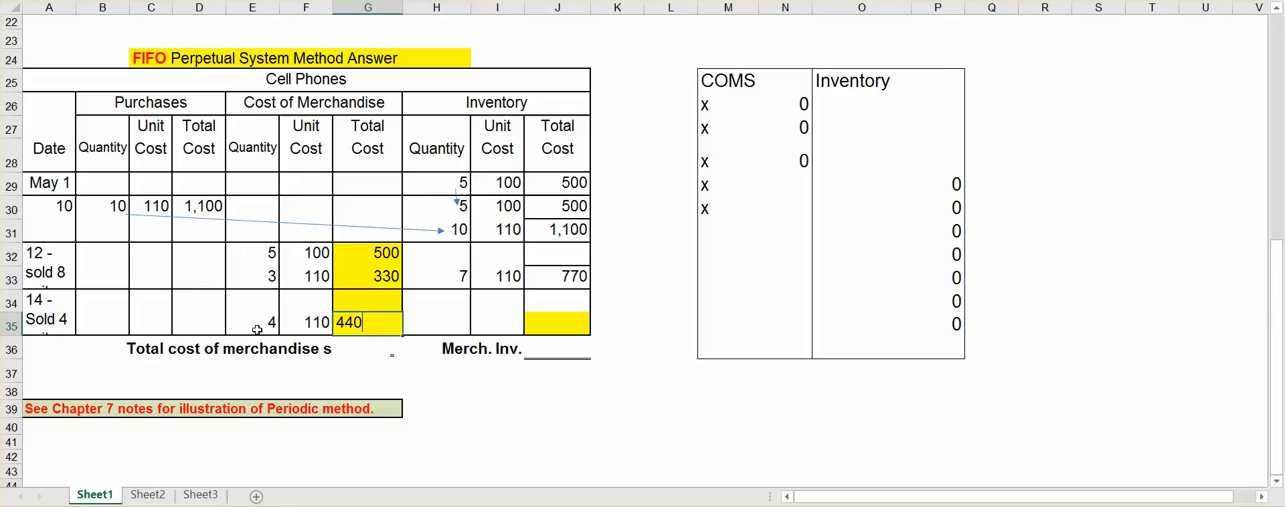
# Step: Confirm the May 14 cost of 440 and enter the remaining inventory quantity 3
pyautogui.click(556, 320)
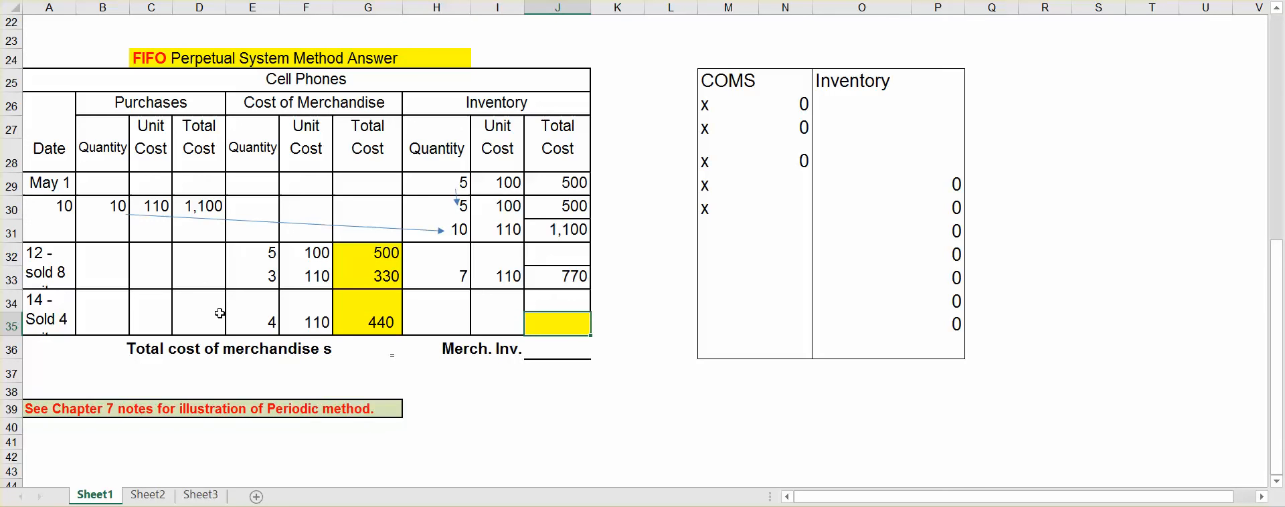
pyautogui.moveTo(442, 327)
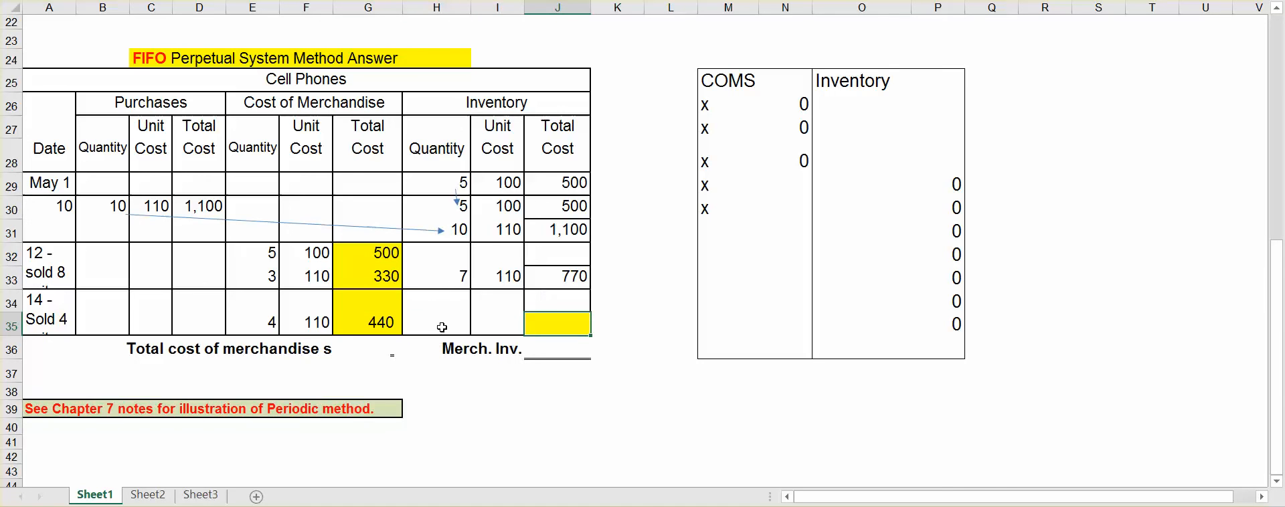
pyautogui.click(436, 321)
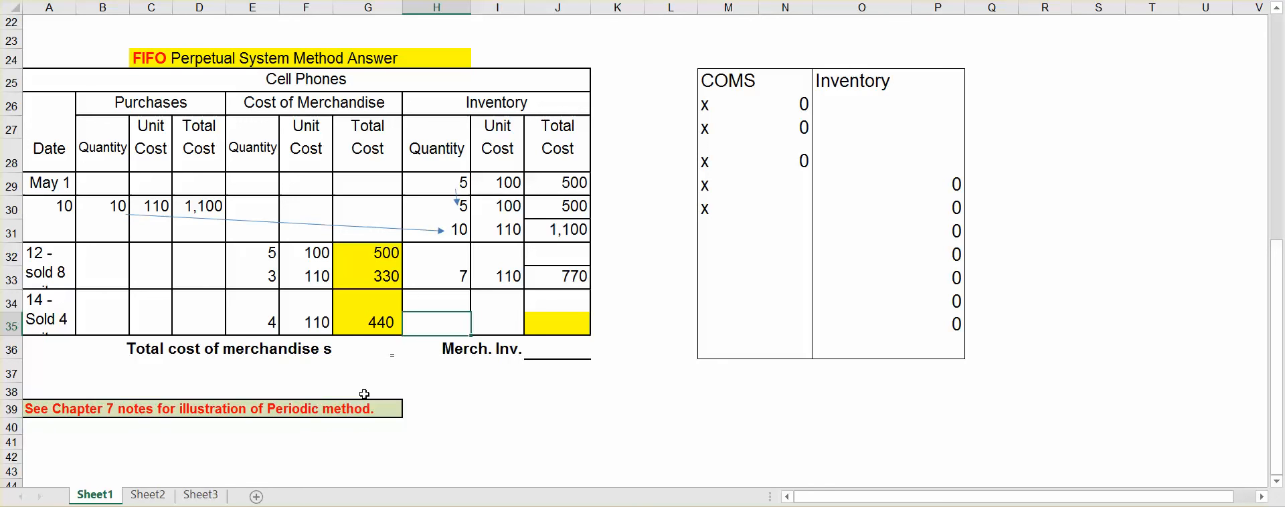
pyautogui.write('3')
pyautogui.click(497, 323)
pyautogui.write('110')
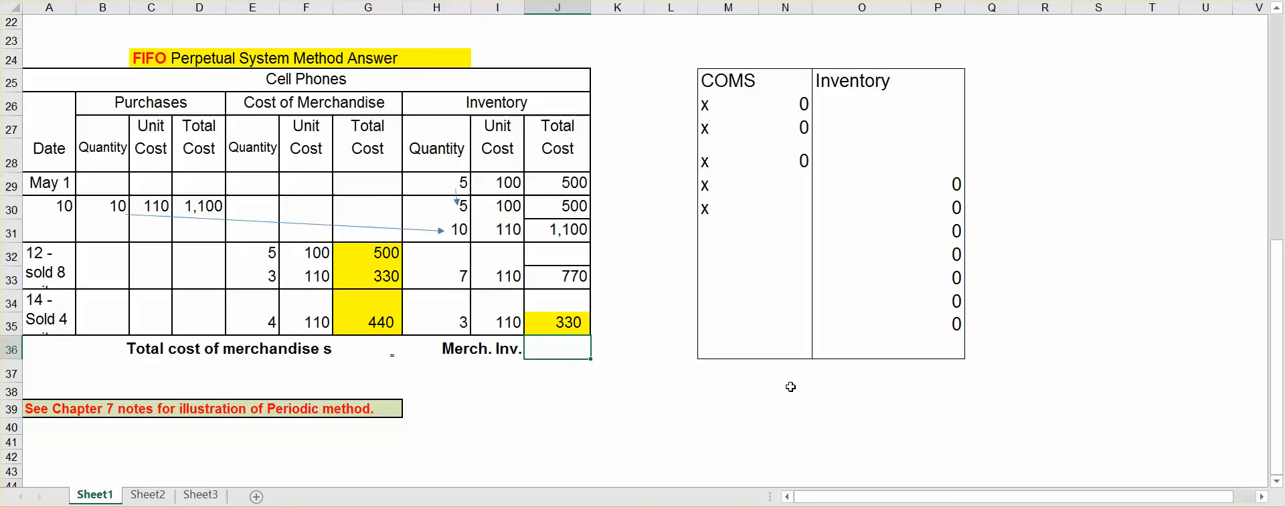
# Step: Clear the top Inventory zeros in column P and fill zeros into N30:N33 under COMS
pyautogui.click(937, 183)
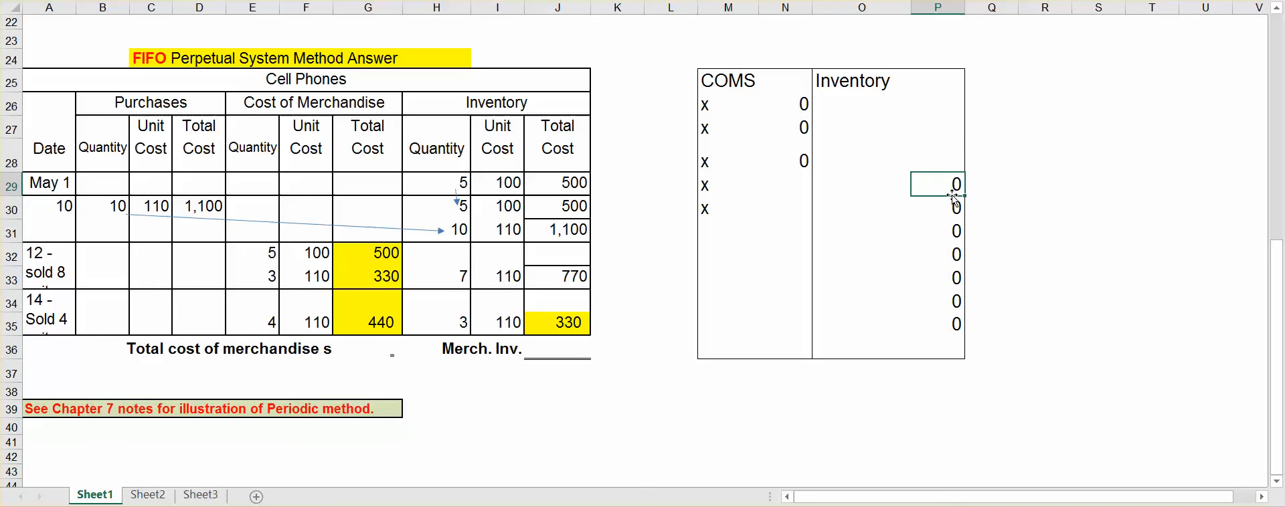
pyautogui.click(938, 207)
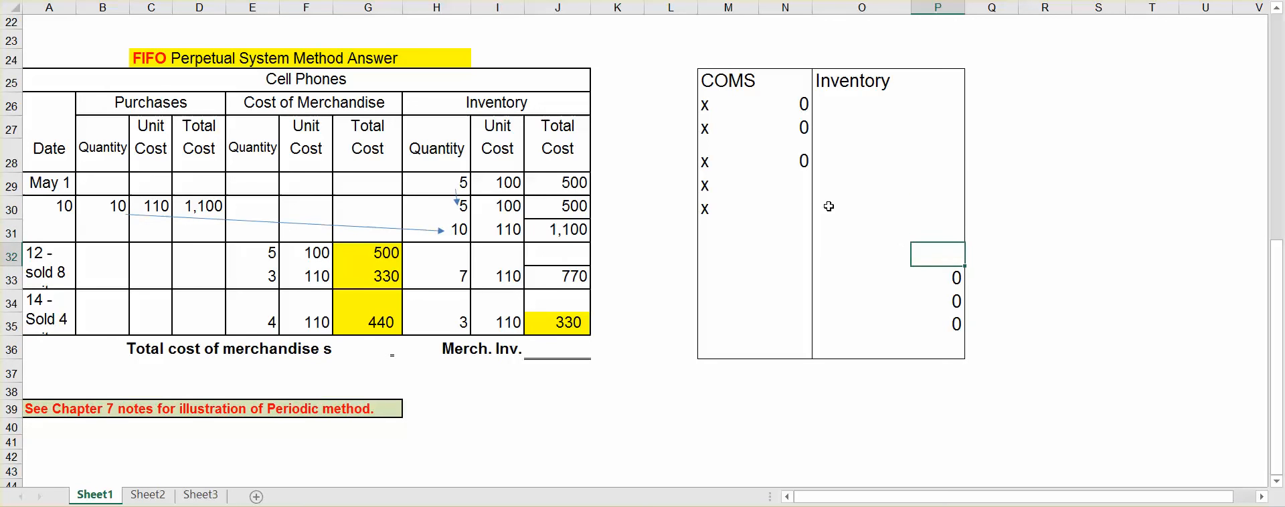
pyautogui.click(784, 207)
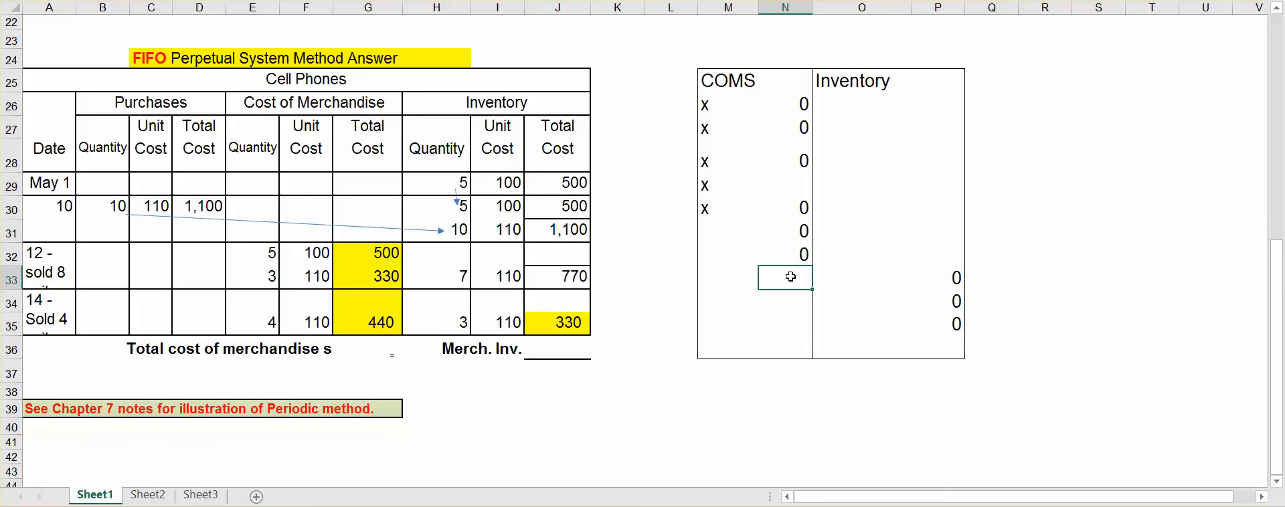
pyautogui.click(861, 277)
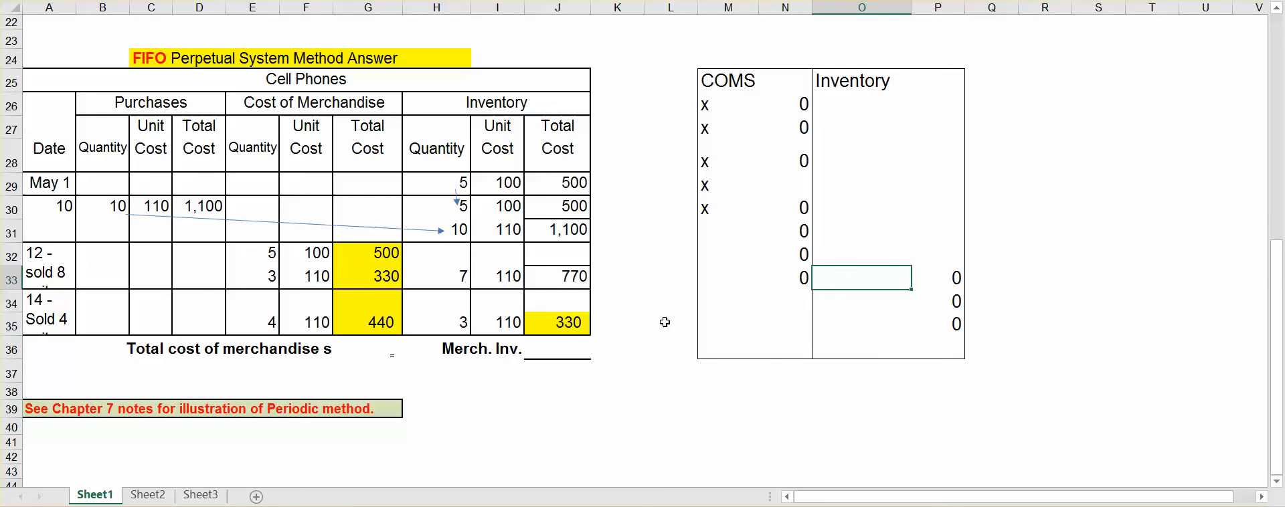
pyautogui.moveTo(360, 287)
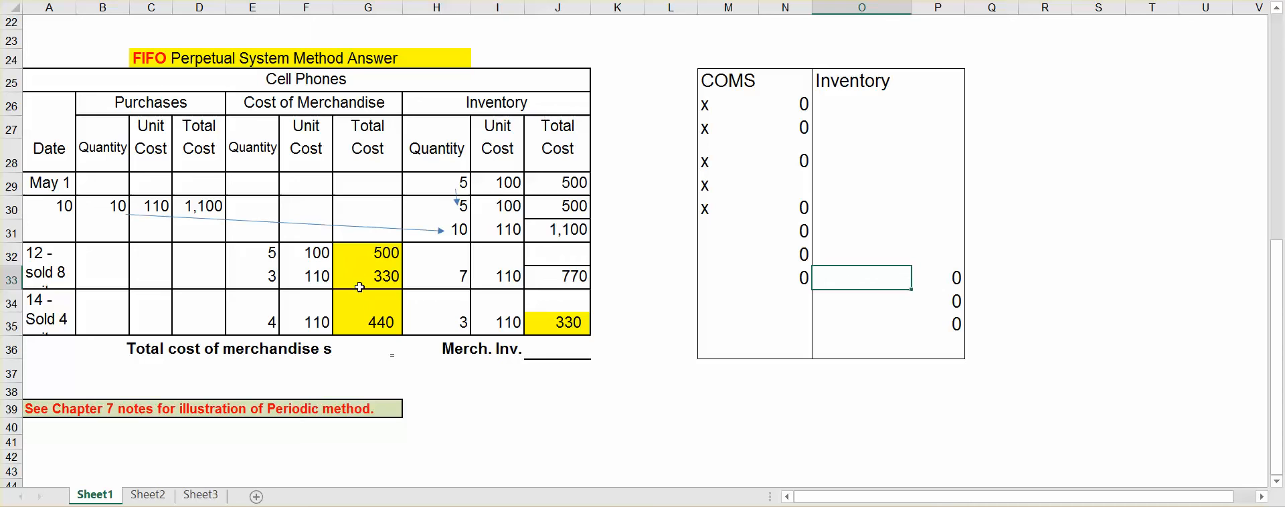
pyautogui.moveTo(377, 263)
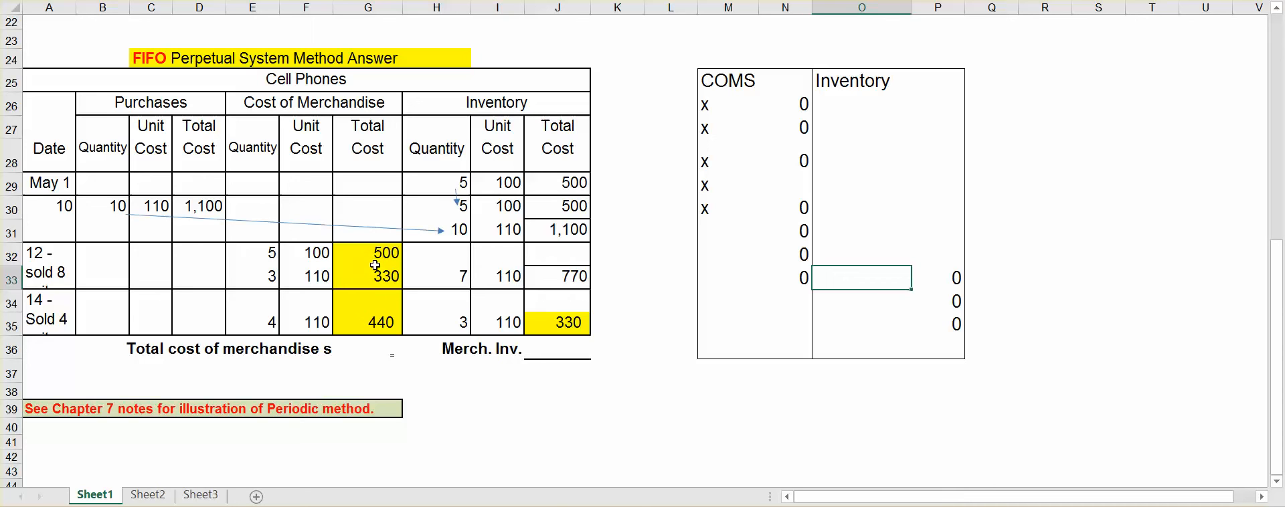
pyautogui.moveTo(369, 262)
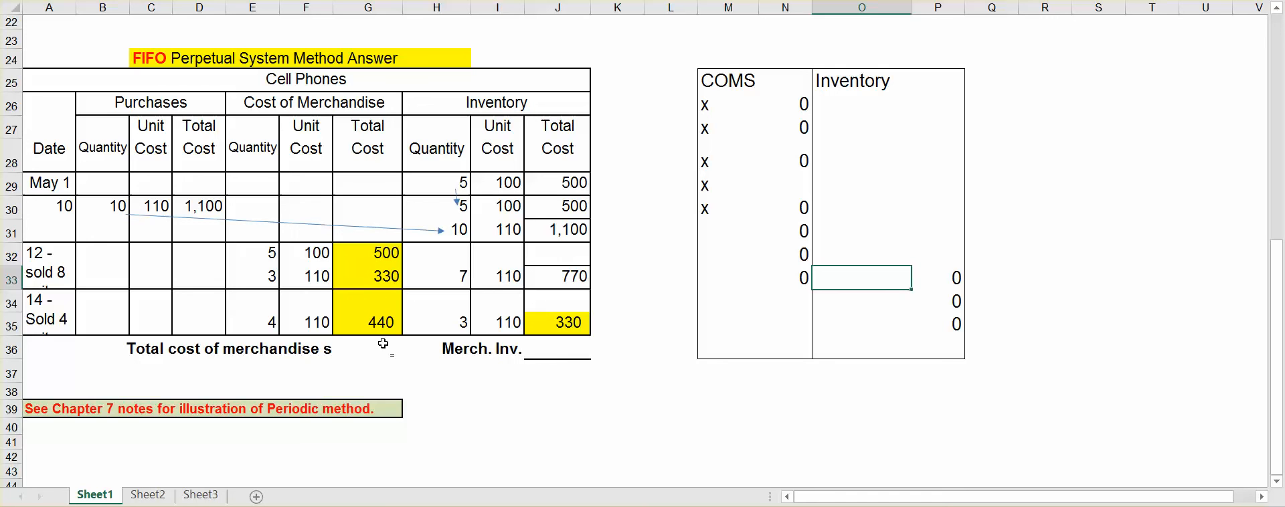
# Step: Put the $1,270 SUM of the cost of merchandise totals in G36
pyautogui.click(368, 348)
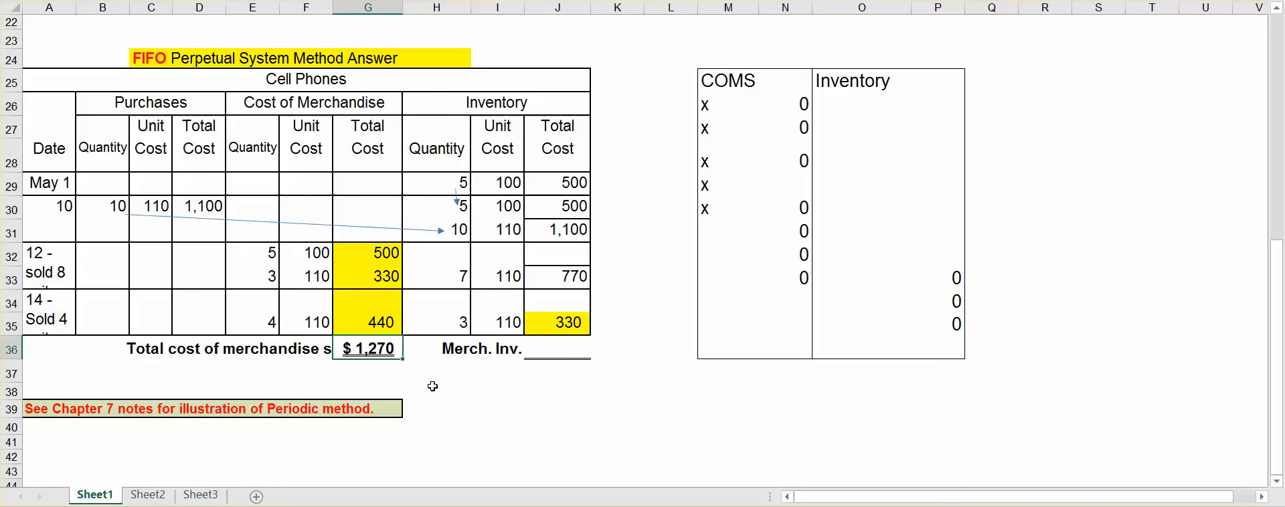
pyautogui.click(556, 348)
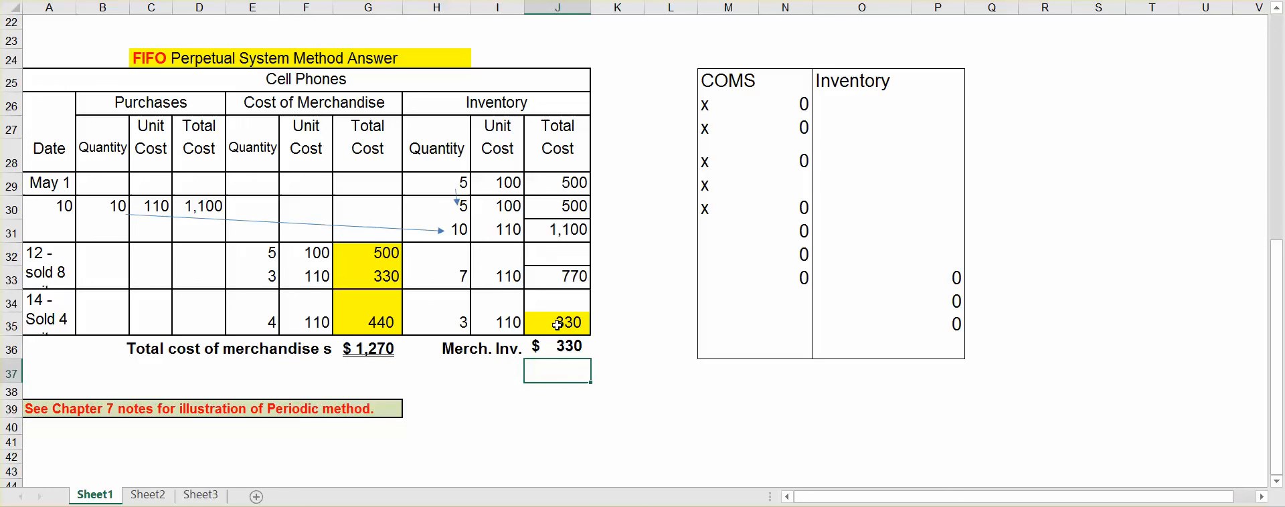
# Step: Check the J36 merchandise inventory total =J35 showing $330 with a double underline
pyautogui.click(617, 390)
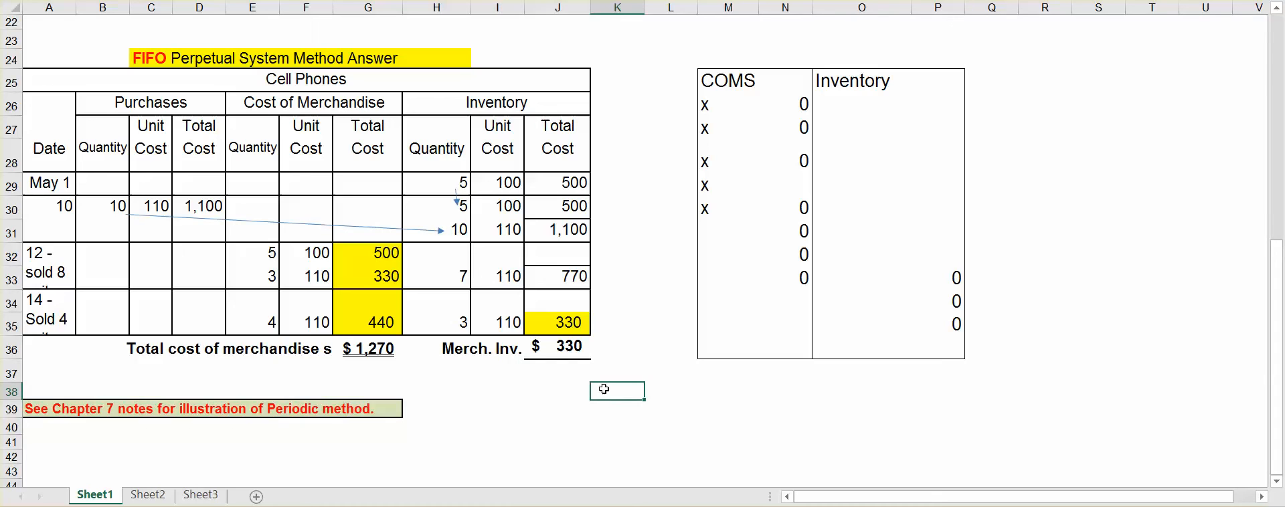
pyautogui.click(556, 345)
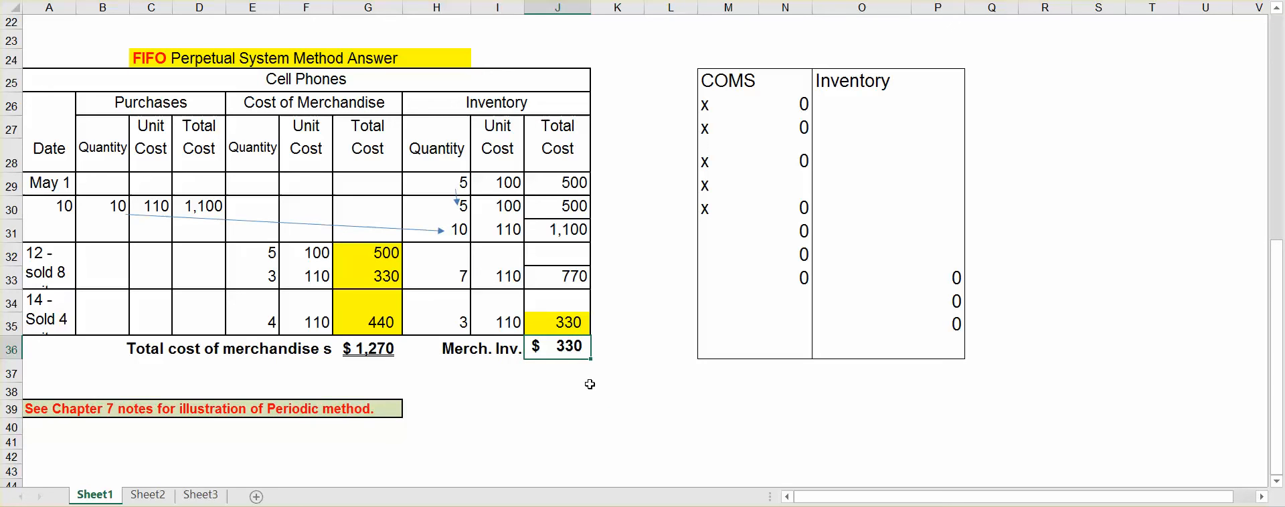
pyautogui.moveTo(611, 384)
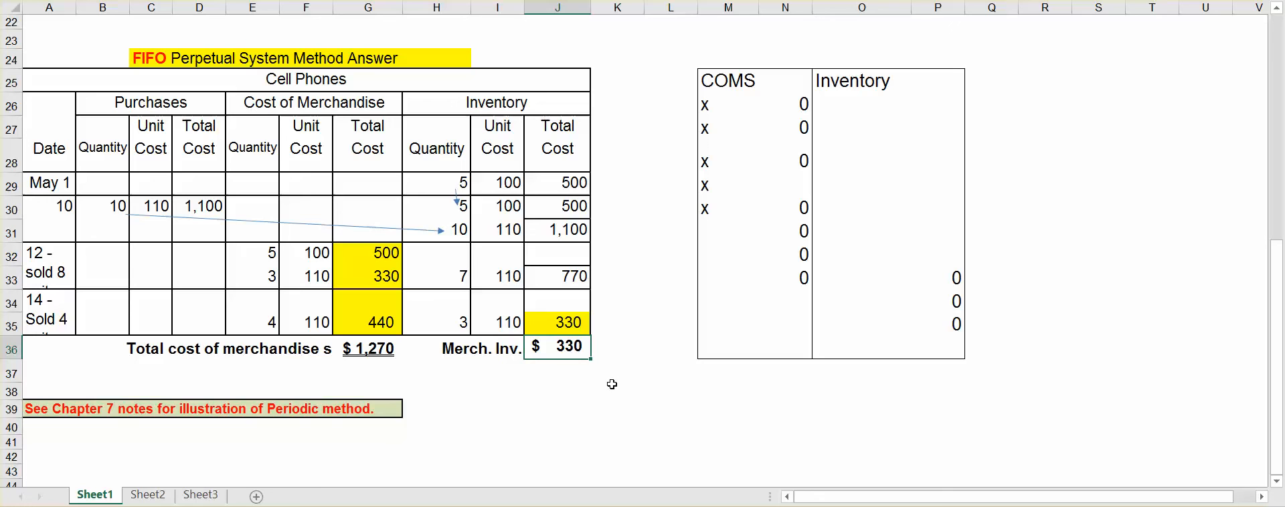